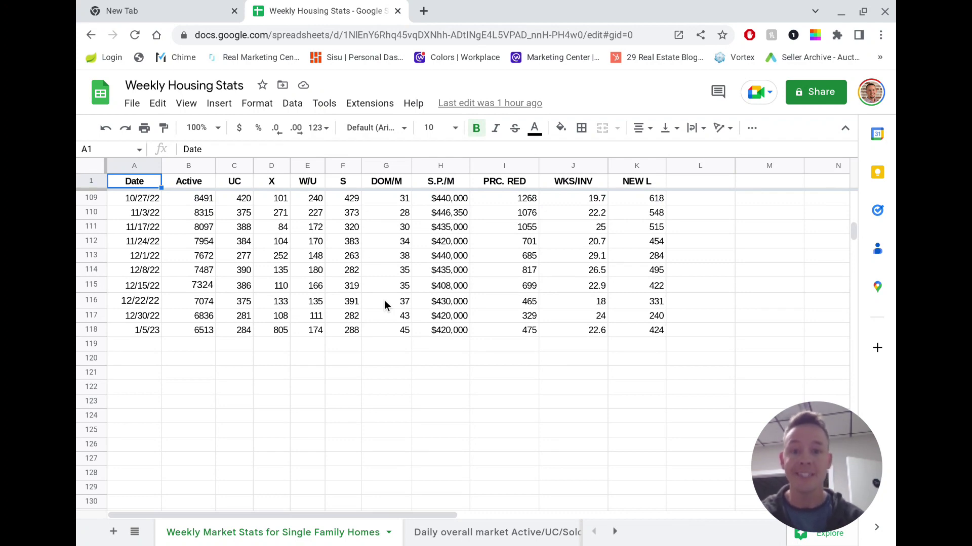
- Scroll through the weekly single-family stats from spring 2022 to 1/5/23
scroll("up", 3)
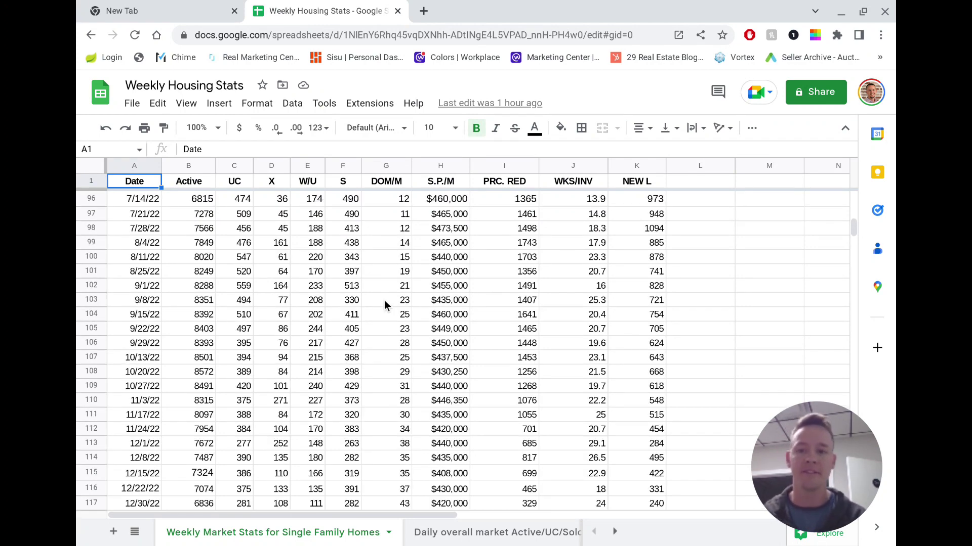
scroll("up", 3)
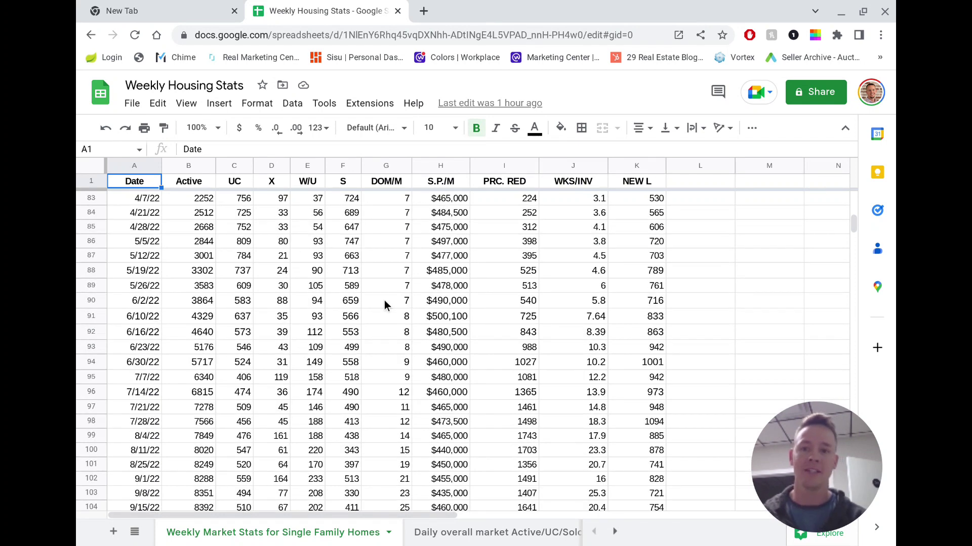
mouse_move(465, 406)
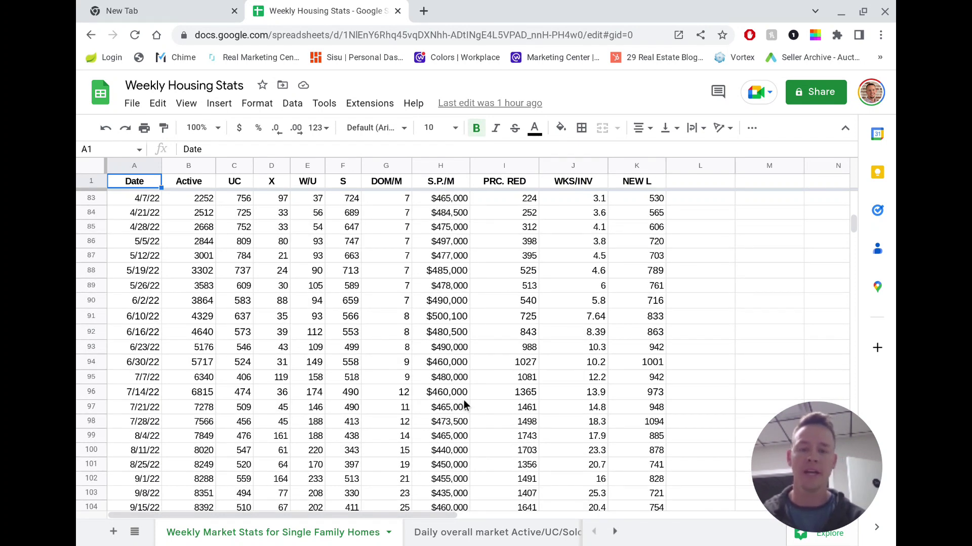
mouse_move(460, 268)
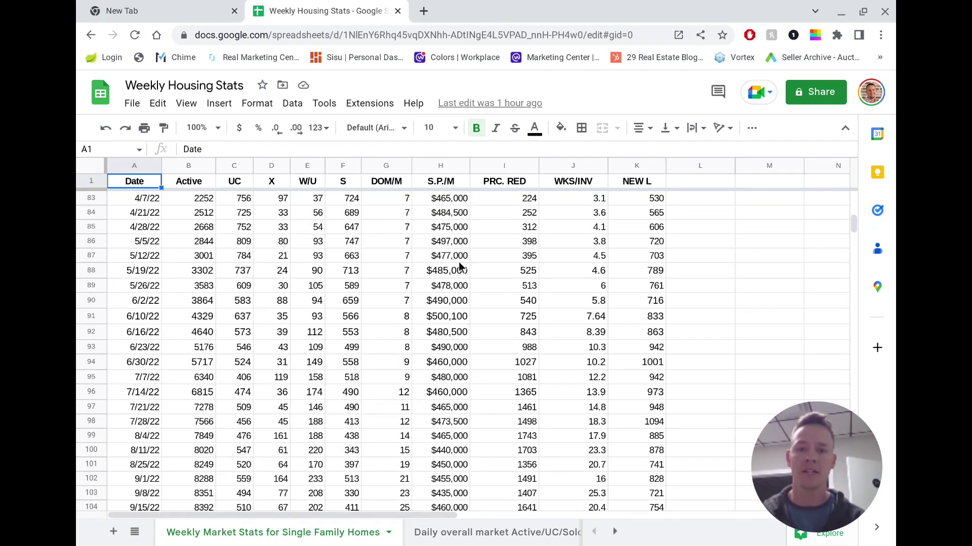
mouse_move(459, 313)
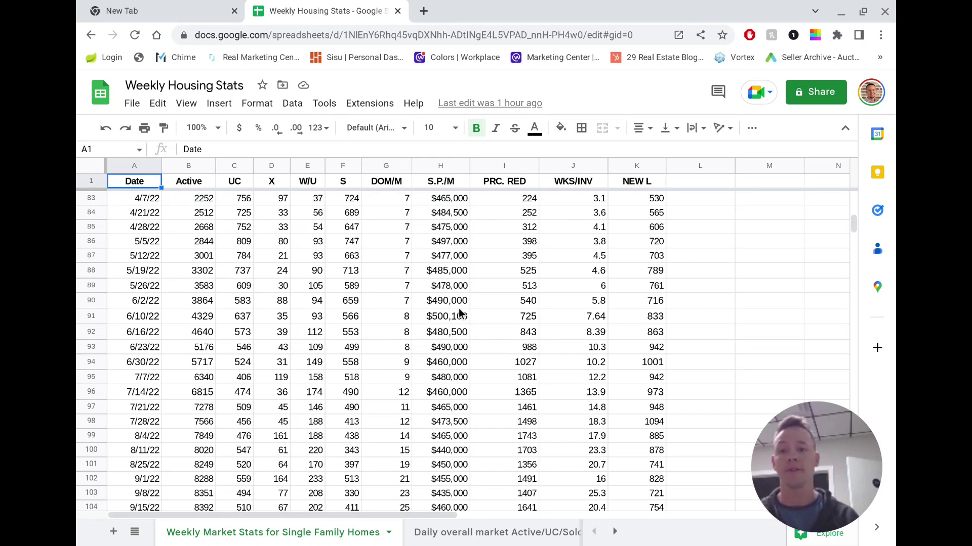
scroll("down", 3)
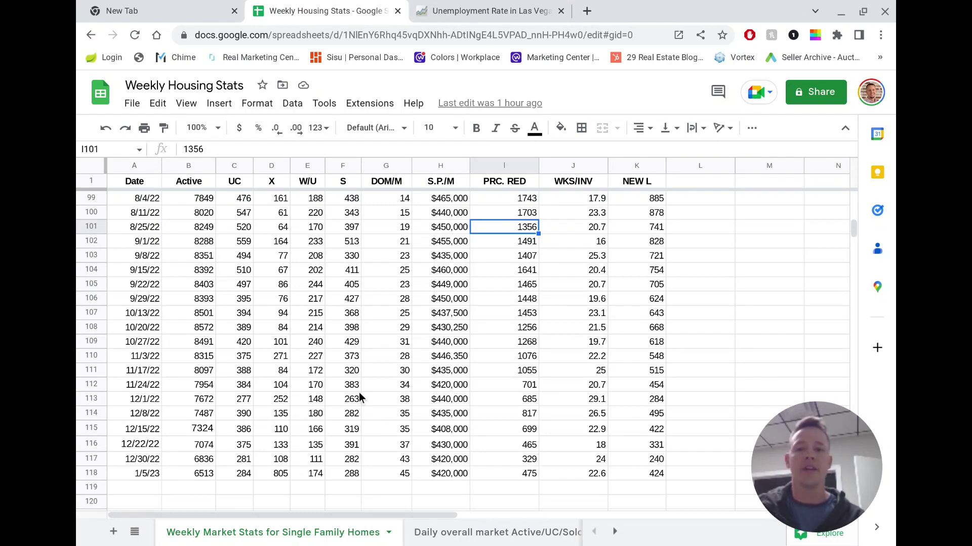
mouse_move(356, 434)
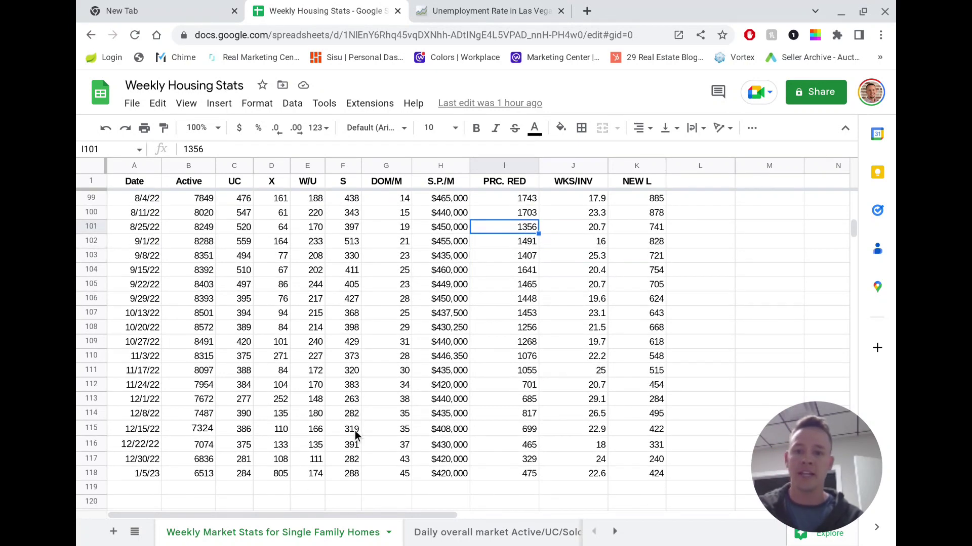
mouse_move(348, 474)
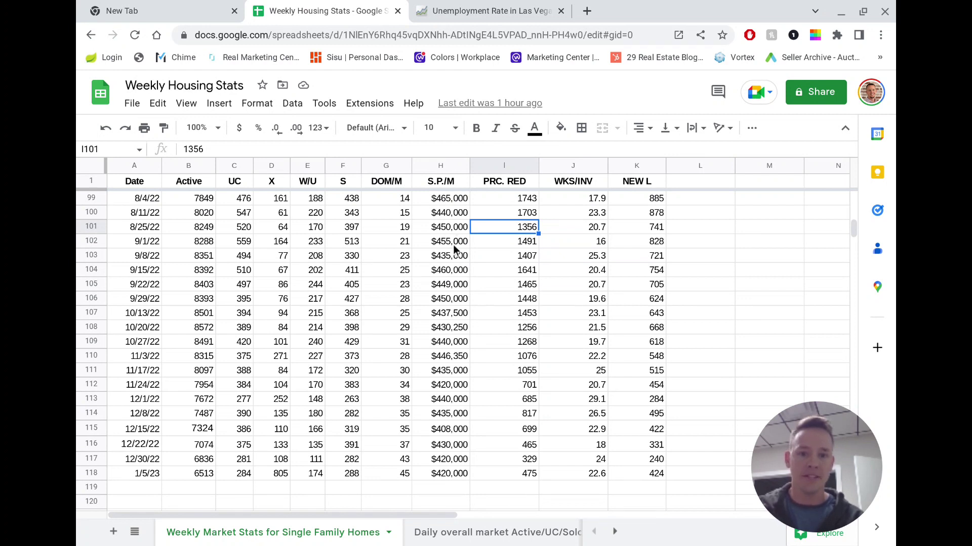
mouse_move(199, 227)
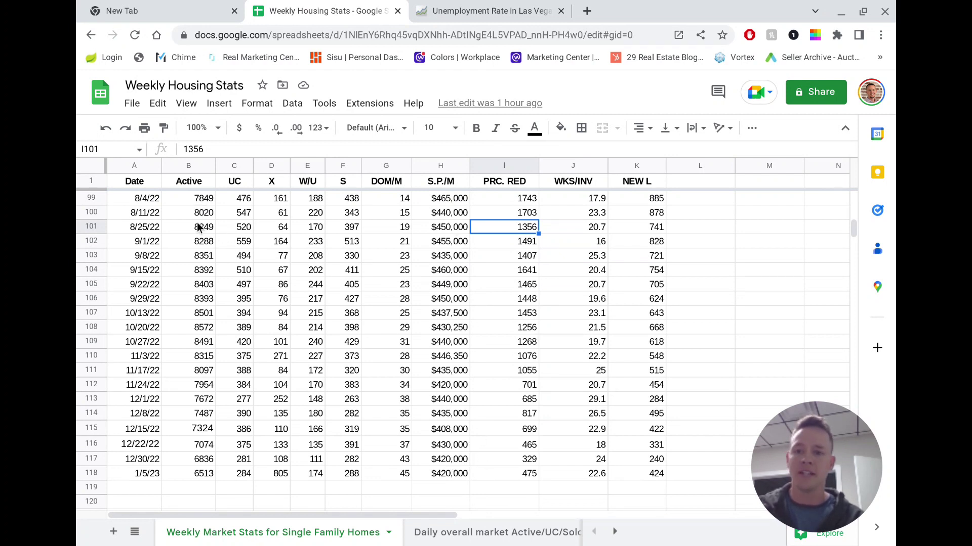
mouse_move(234, 362)
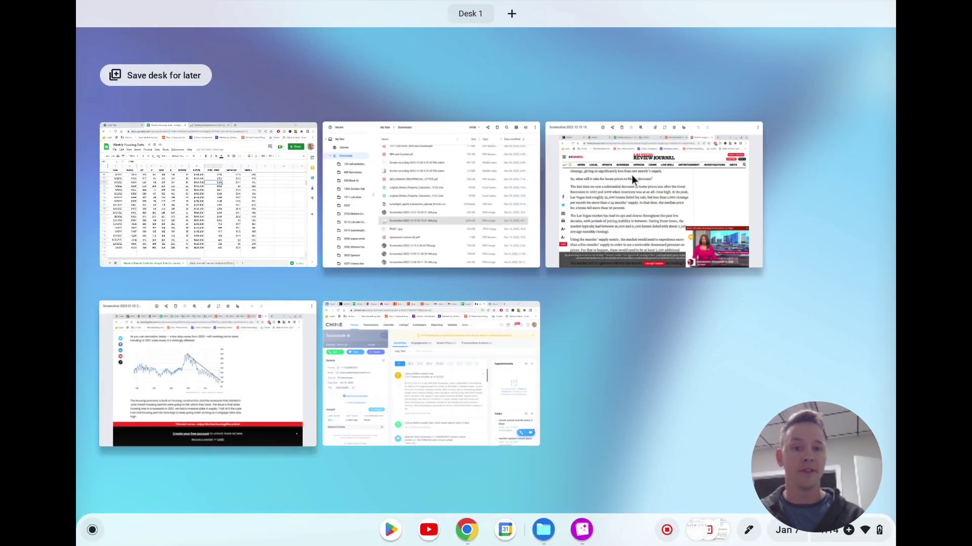
- View the saved Review-Journal screenshot about months' supply and home prices
left_click(652, 195)
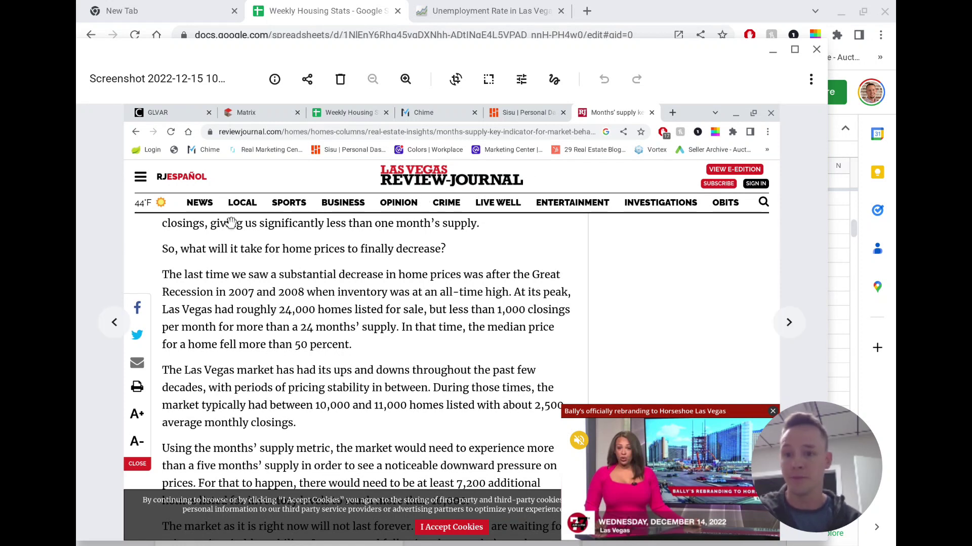
mouse_move(171, 275)
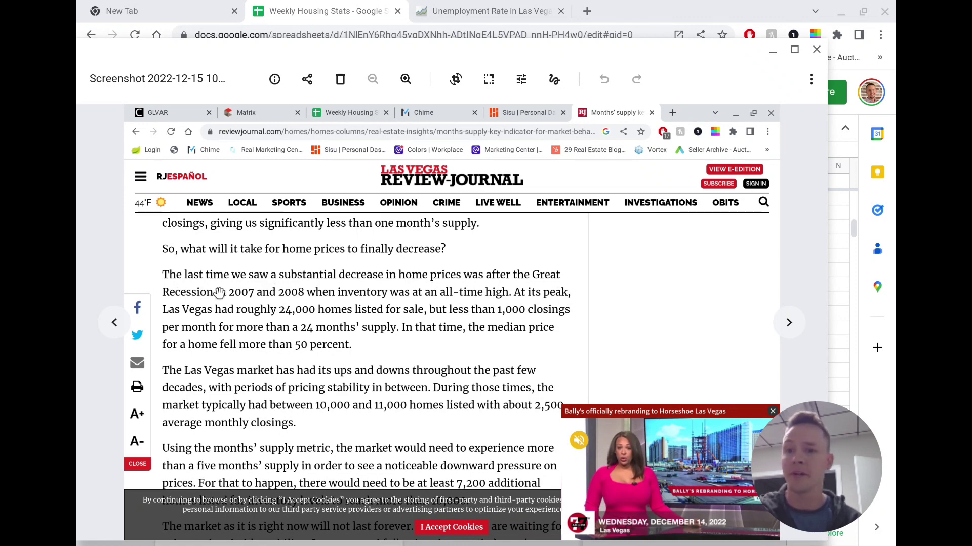
mouse_move(394, 307)
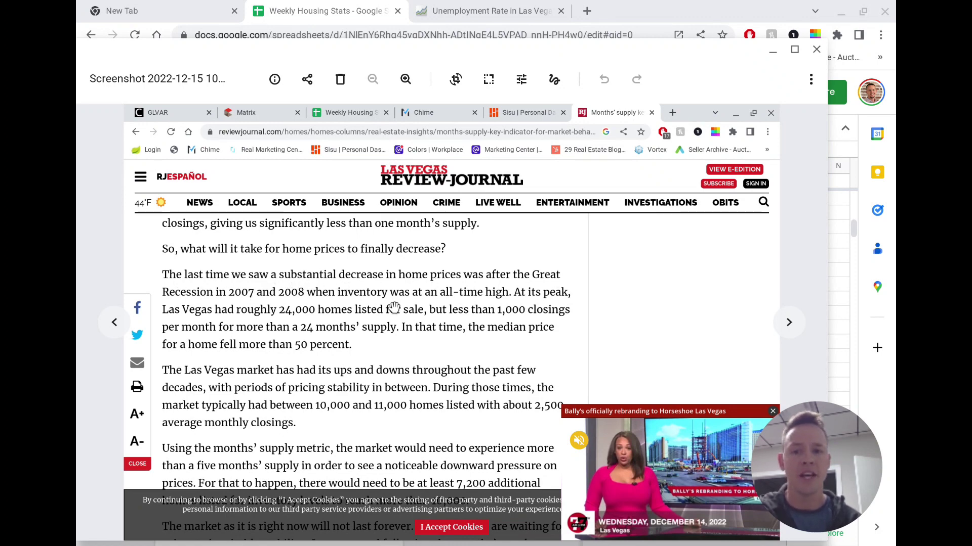
mouse_move(449, 296)
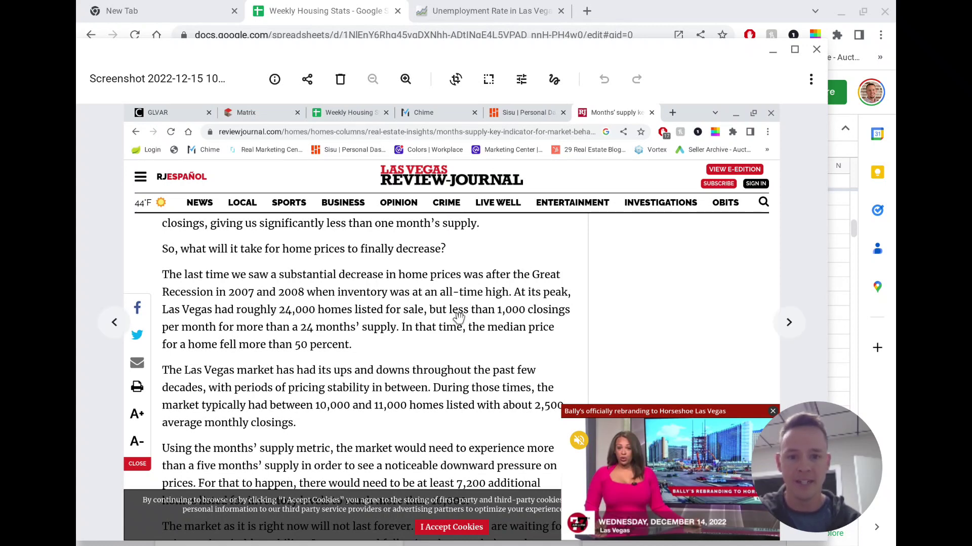
mouse_move(264, 316)
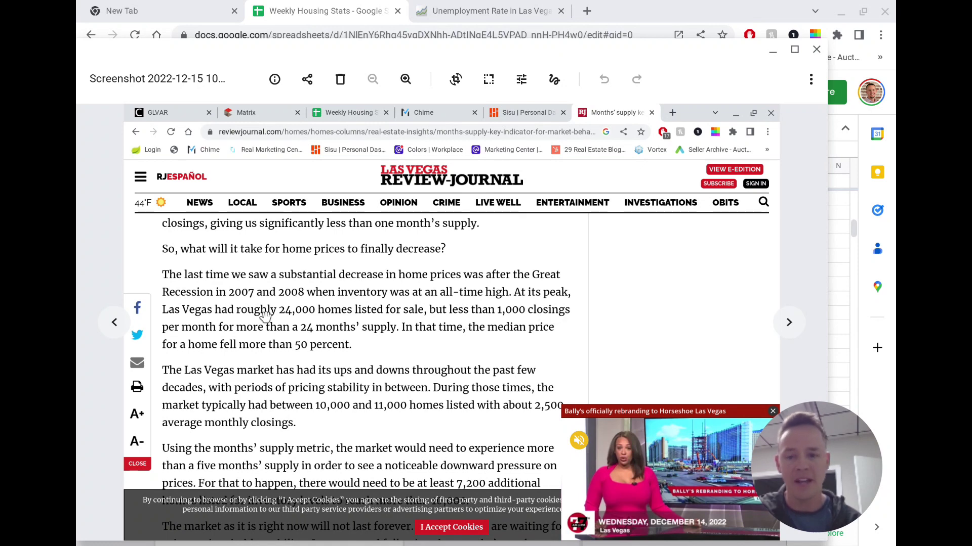
mouse_move(309, 335)
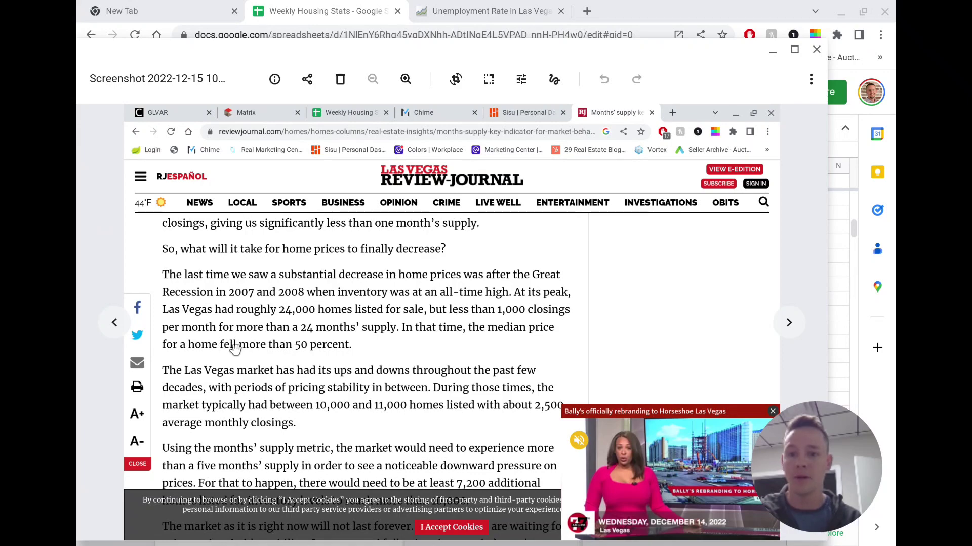
mouse_move(331, 351)
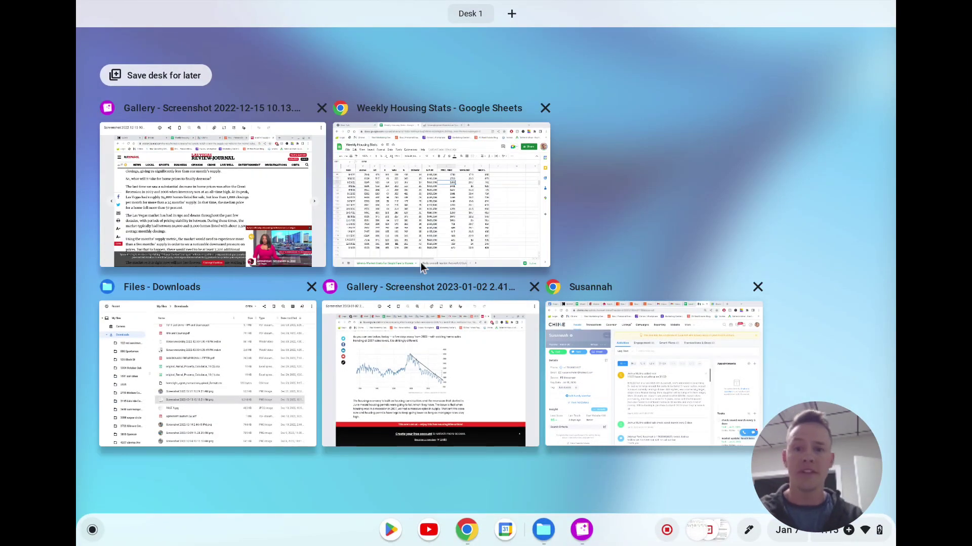
- Return to Weekly Housing Stats, select cell B118, then open the Nevada Current foreclosure article
left_click(439, 193)
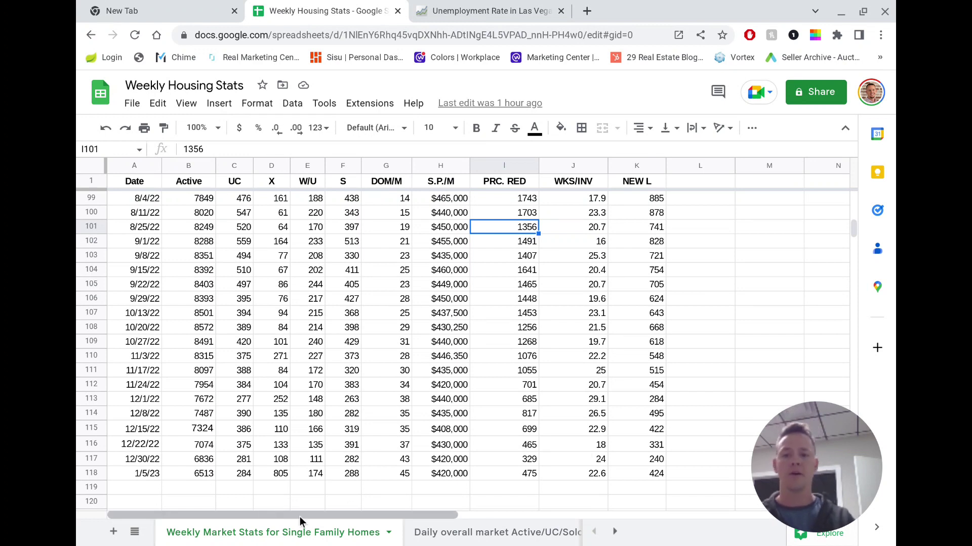
left_click(188, 474)
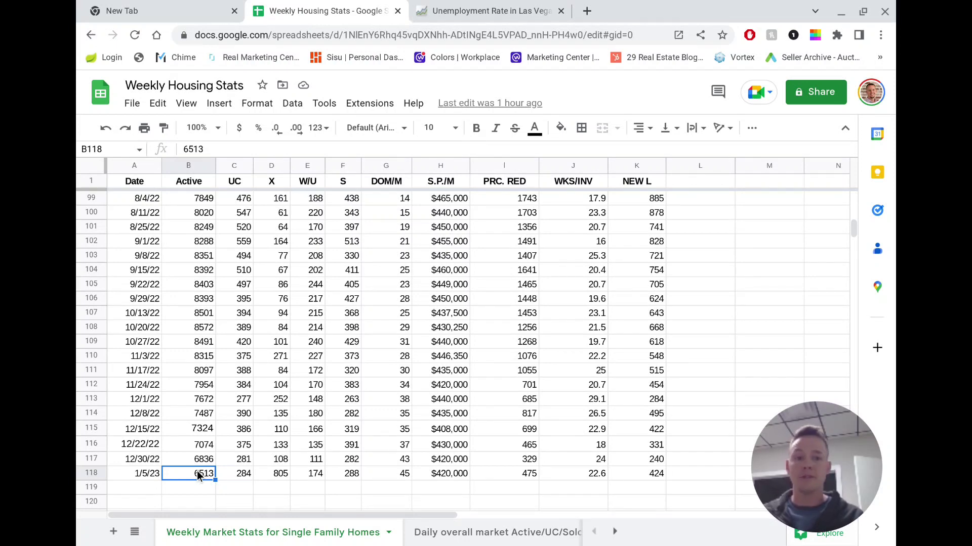
left_click(647, 10)
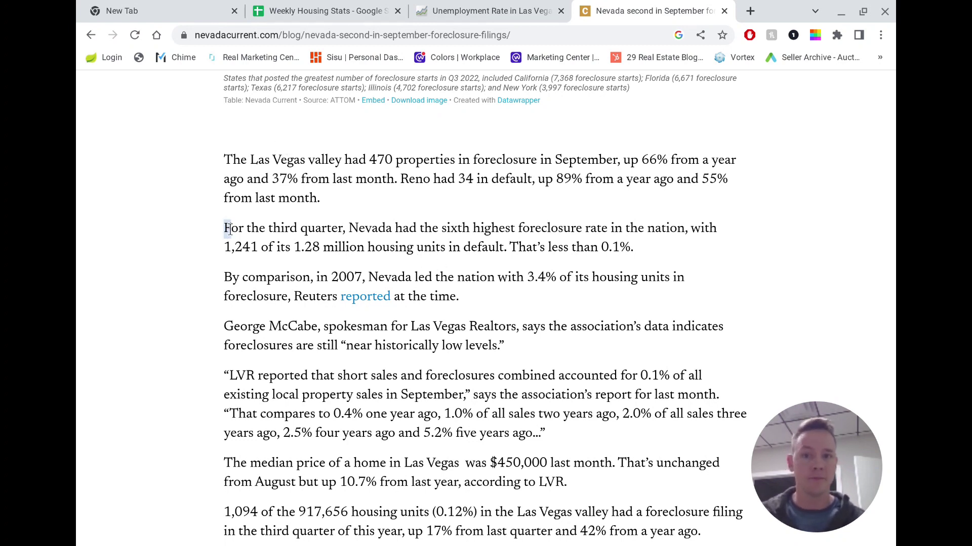
left_click_drag(225, 227, 273, 247)
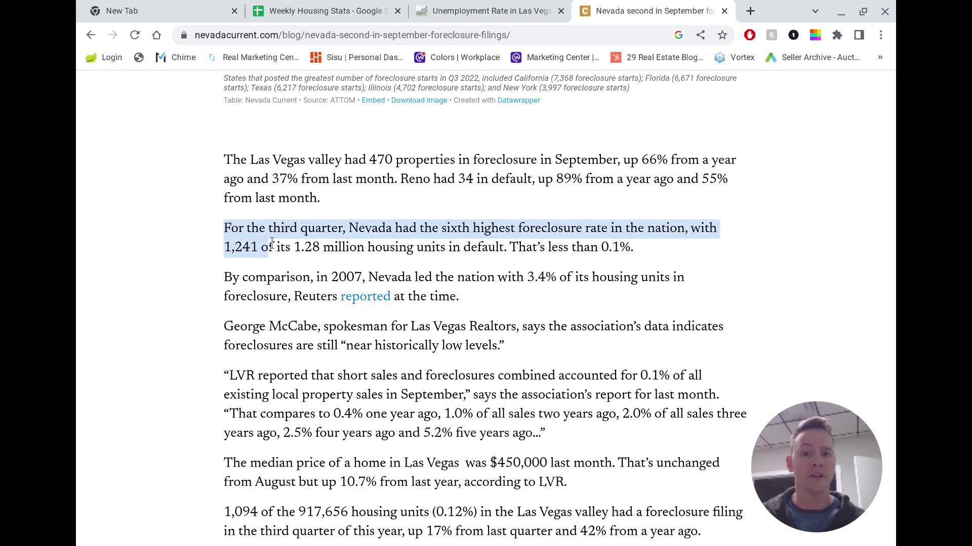
left_click_drag(271, 246, 579, 247)
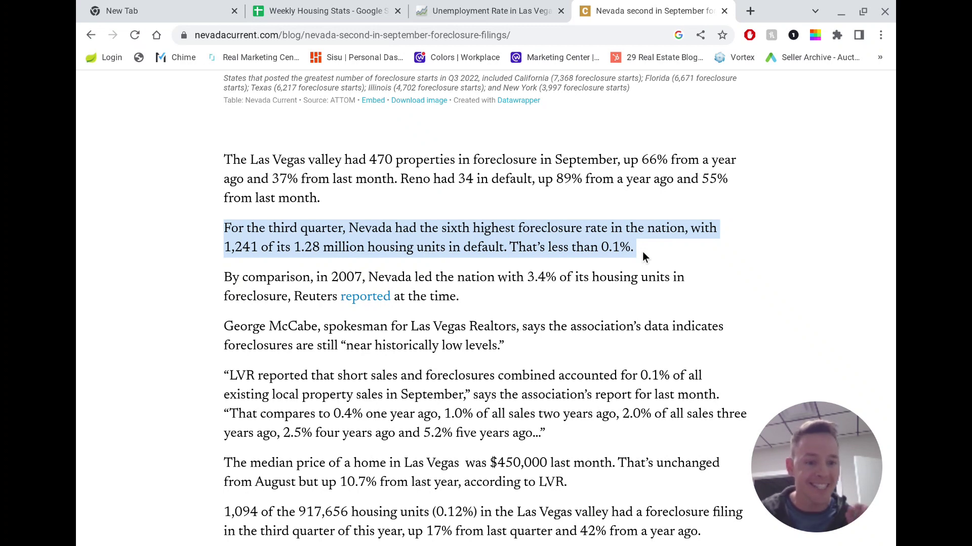
mouse_move(242, 243)
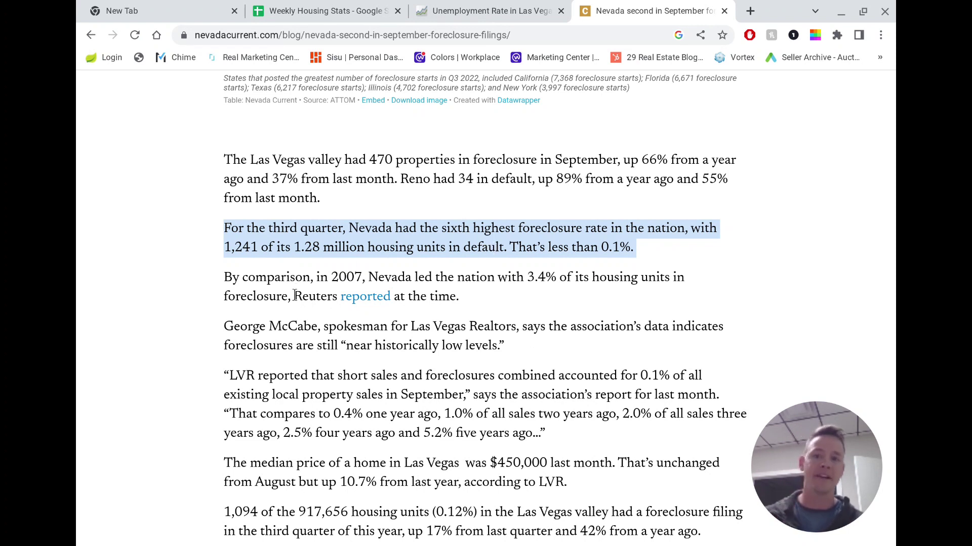
left_click(367, 277)
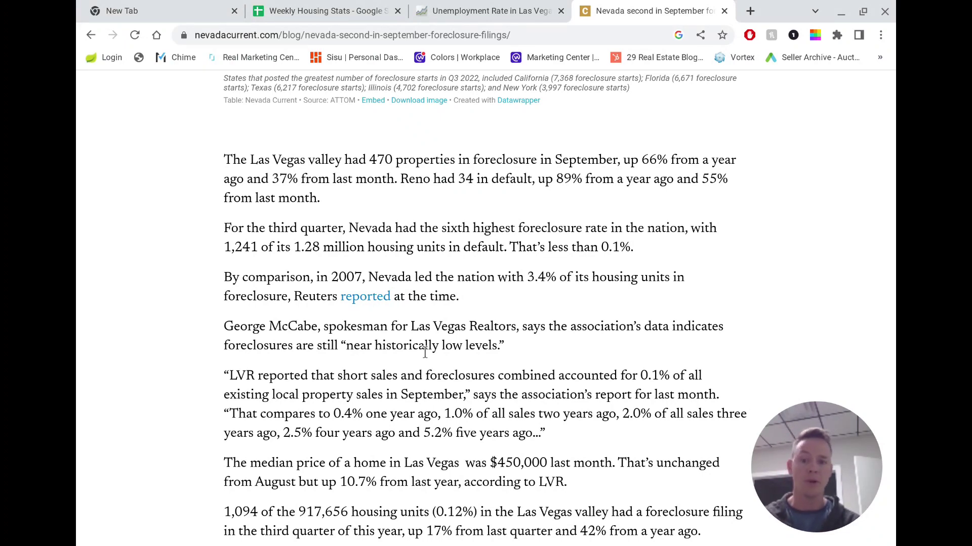
scroll("down", 3)
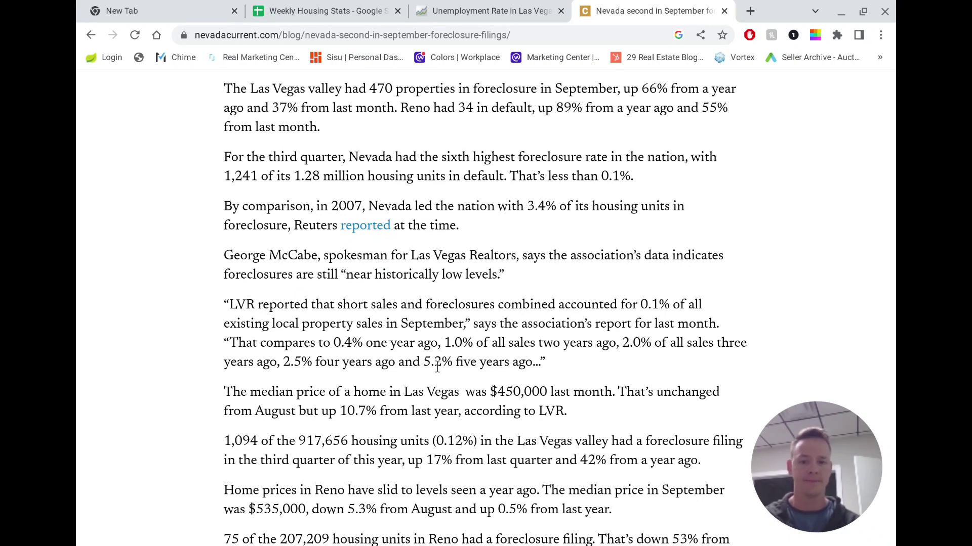
scroll("down", 3)
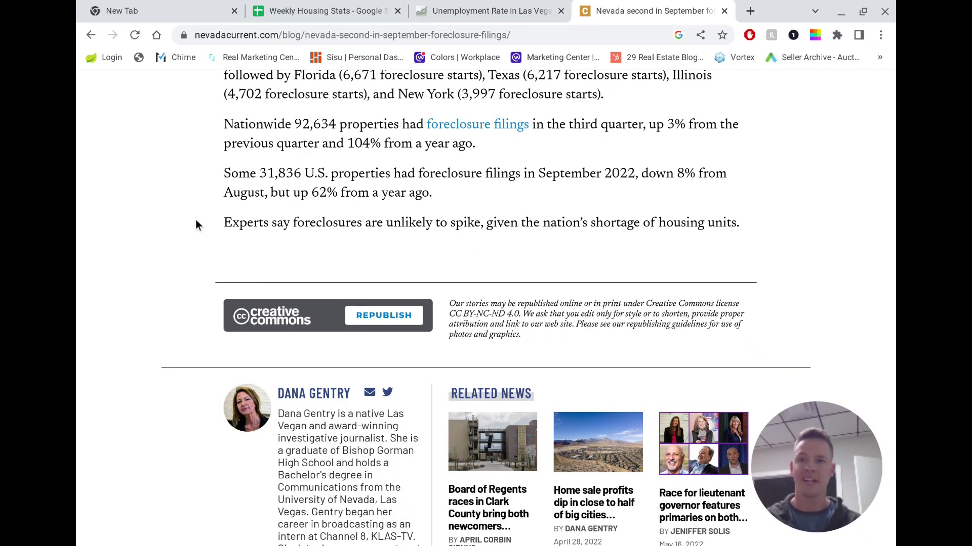
mouse_move(296, 244)
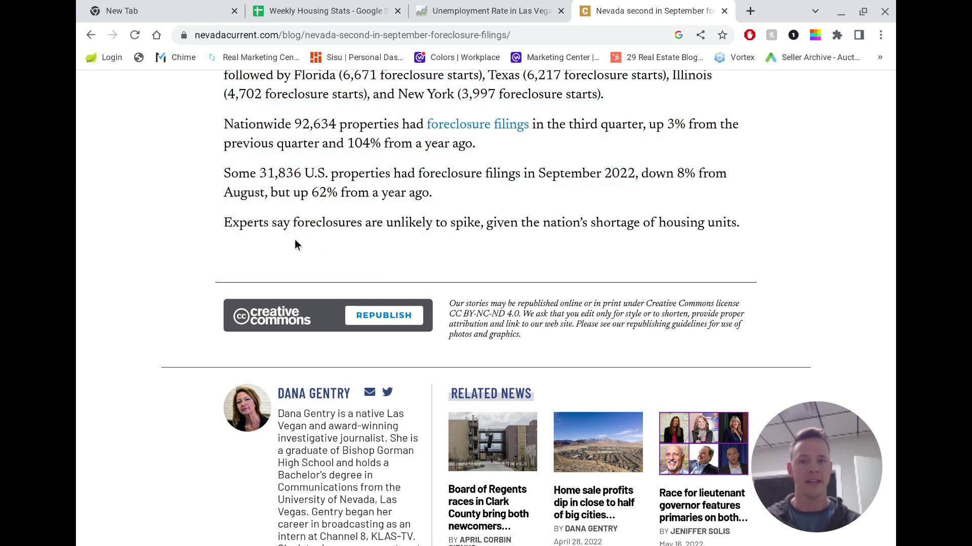
left_click_drag(224, 223, 502, 223)
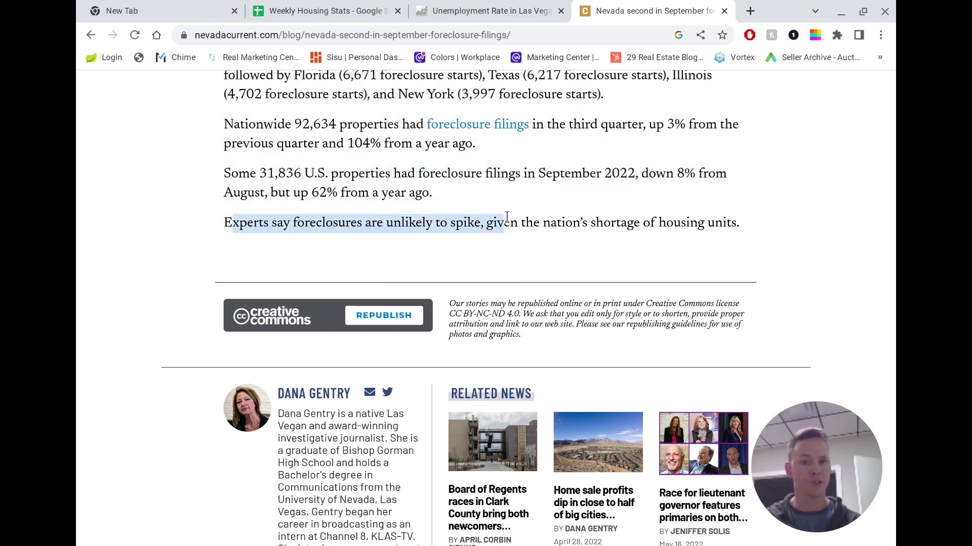
left_click_drag(502, 223, 697, 223)
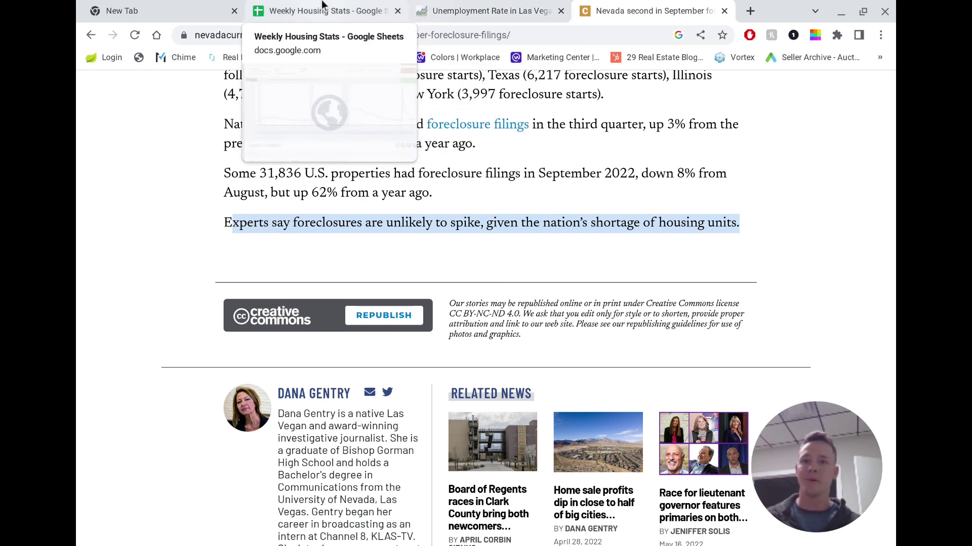
- Switch to the Weekly Housing Stats tab showing 6513 active listings on 1/5/23
left_click(323, 11)
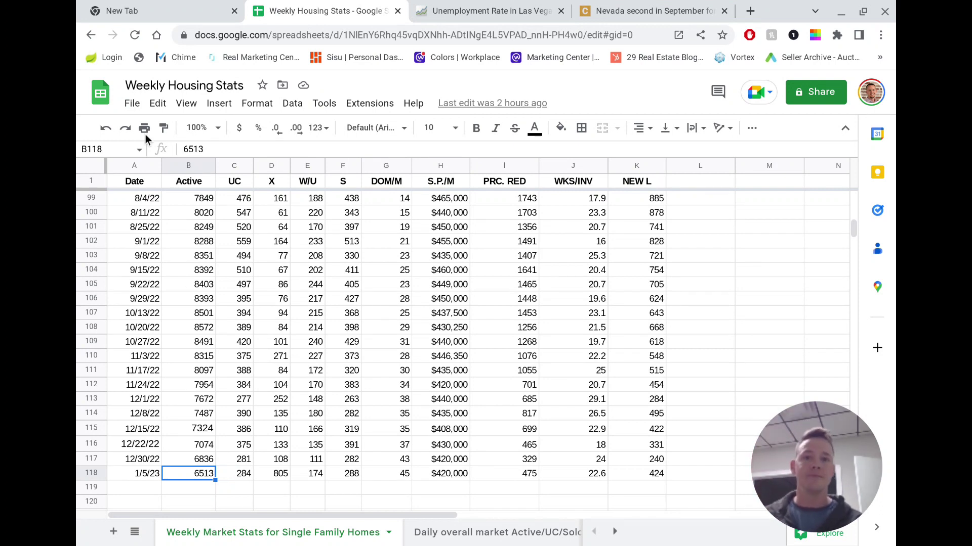
- Review the FRED Las Vegas unemployment chart, then return to the spreadsheet
left_click(488, 11)
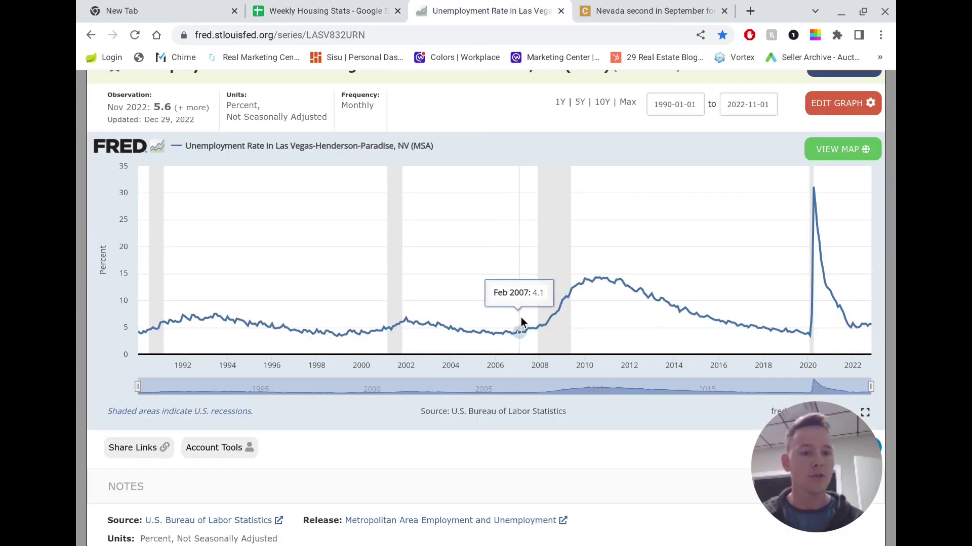
mouse_move(545, 325)
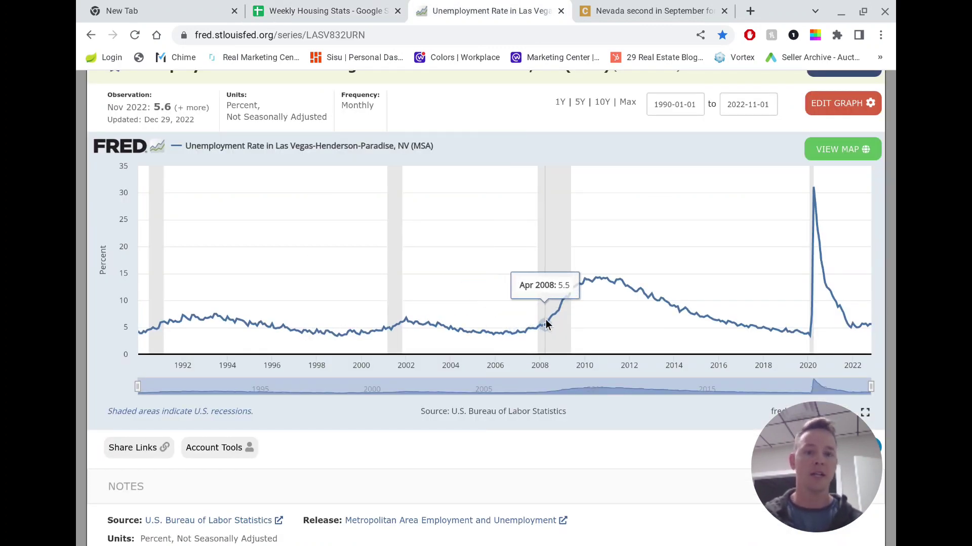
mouse_move(539, 326)
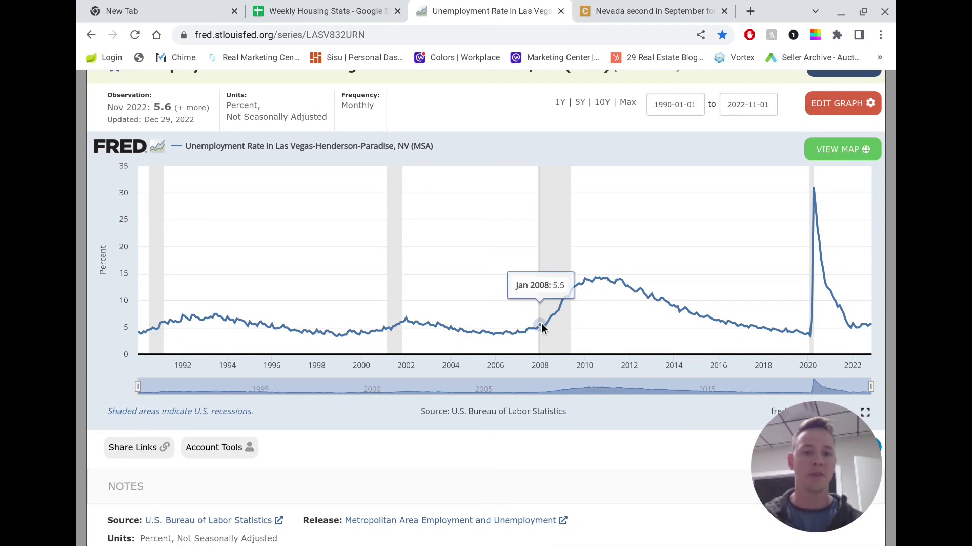
mouse_move(541, 327)
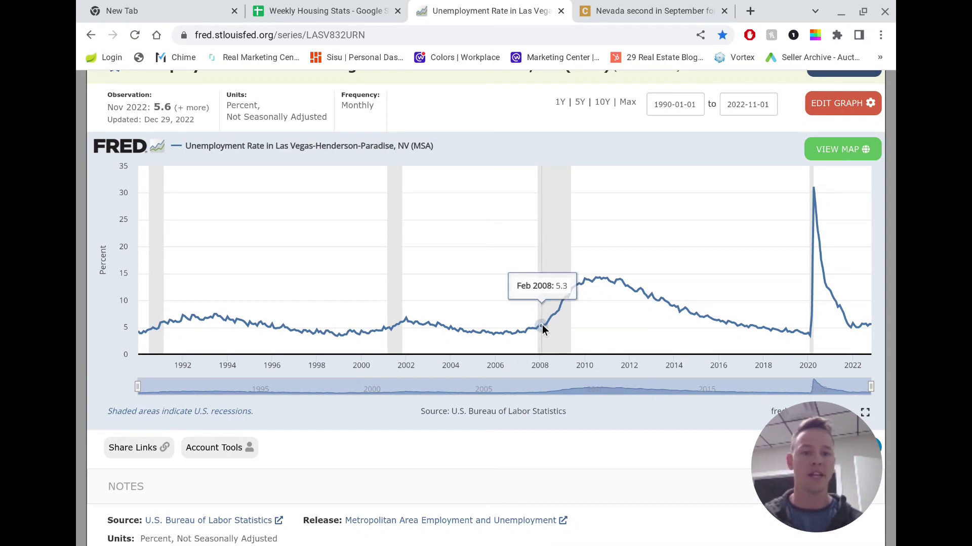
mouse_move(563, 299)
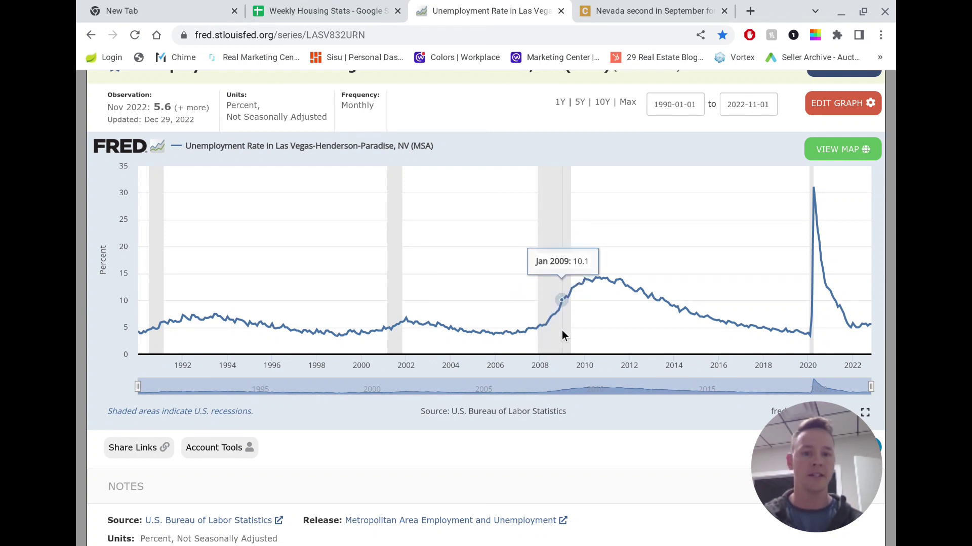
mouse_move(561, 304)
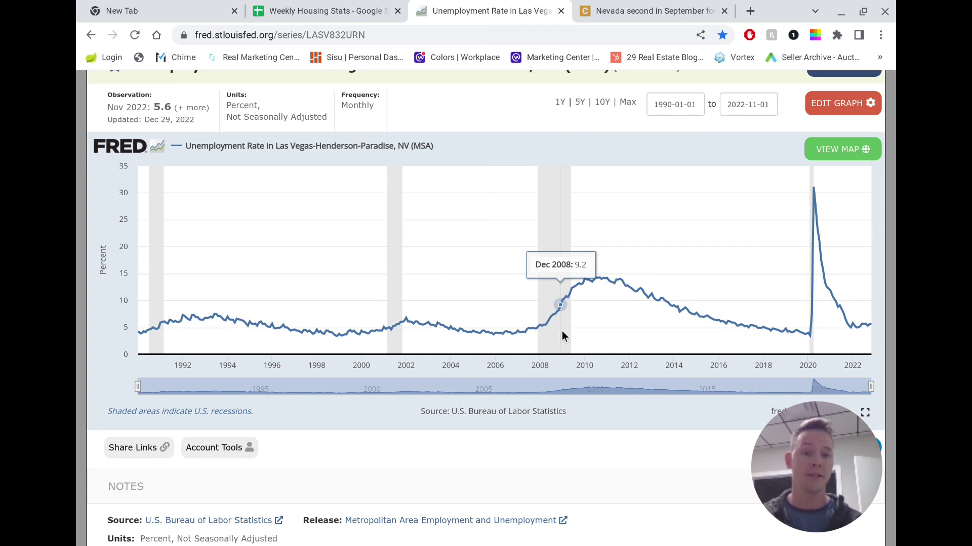
mouse_move(871, 355)
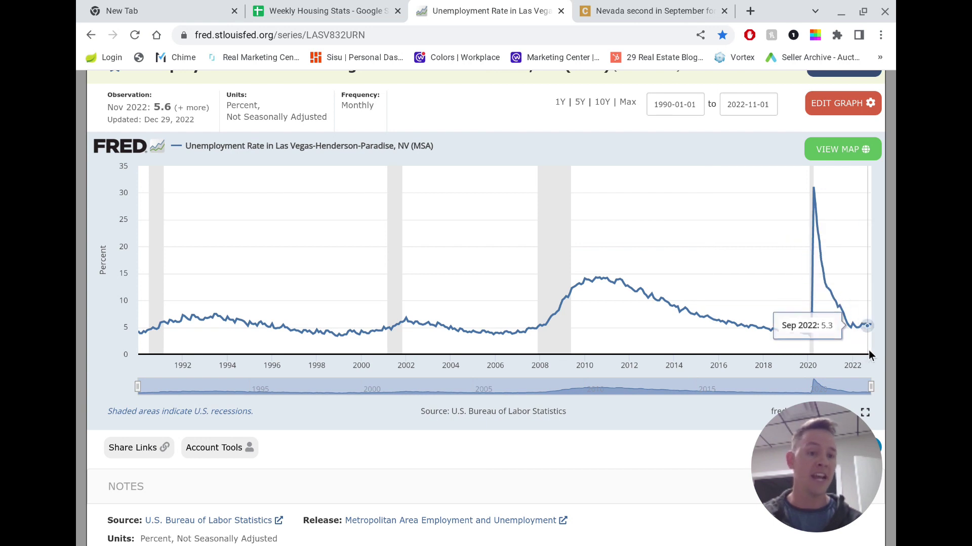
mouse_move(843, 324)
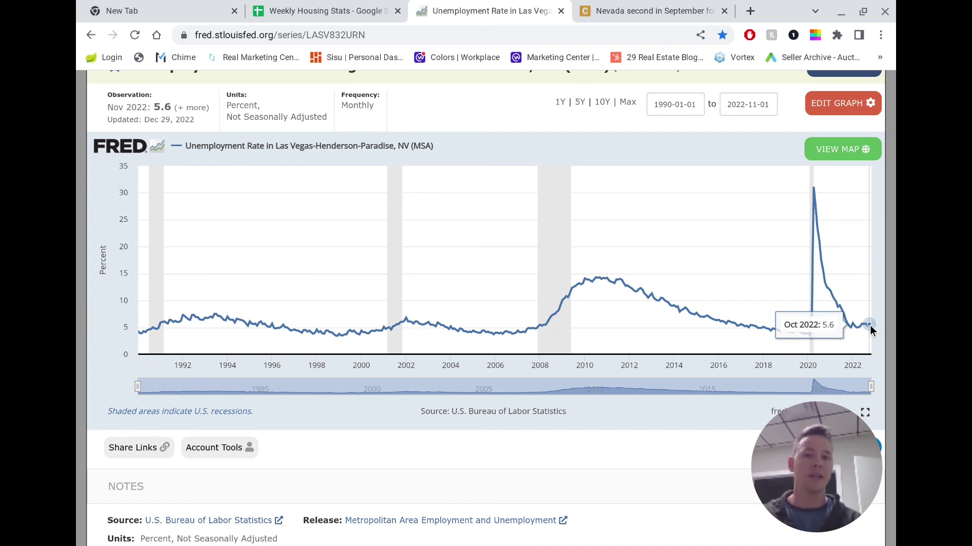
mouse_move(871, 325)
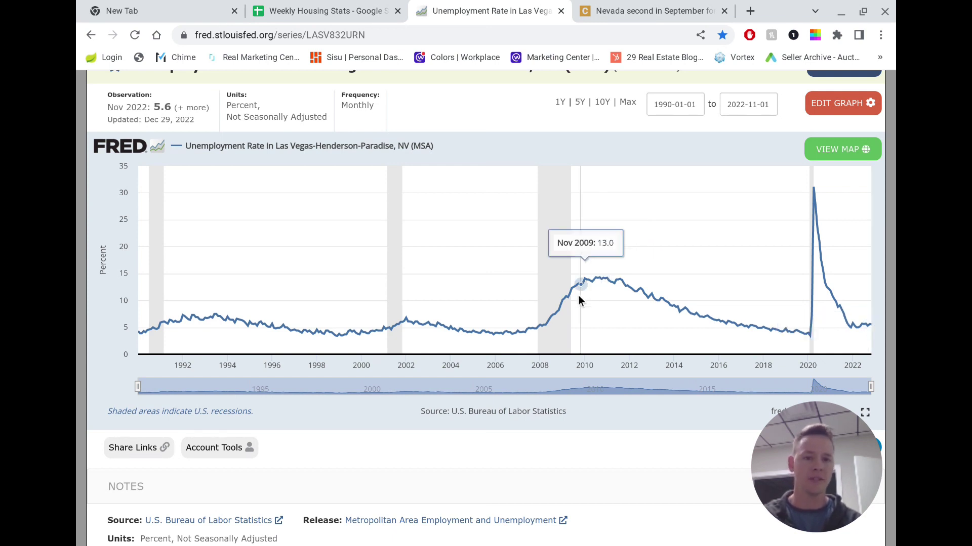
mouse_move(565, 296)
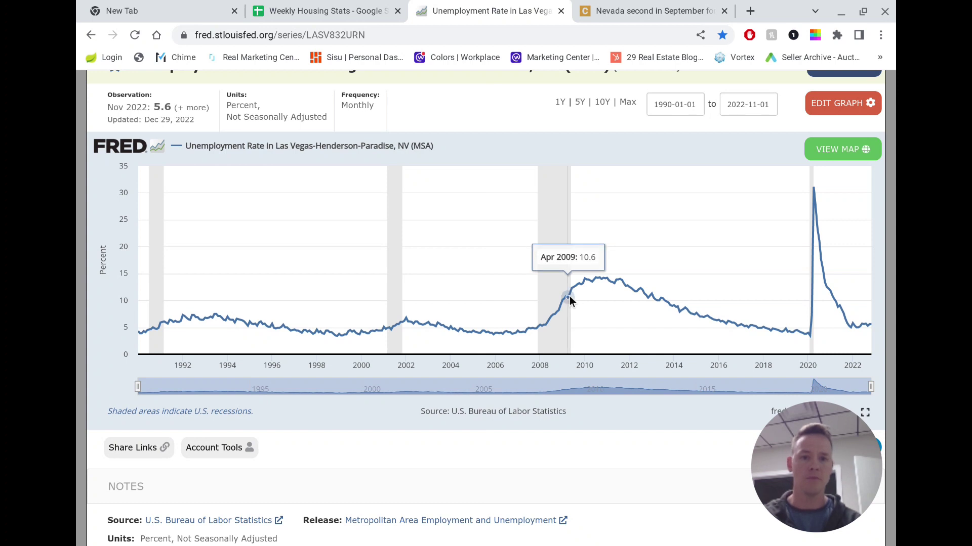
mouse_move(600, 294)
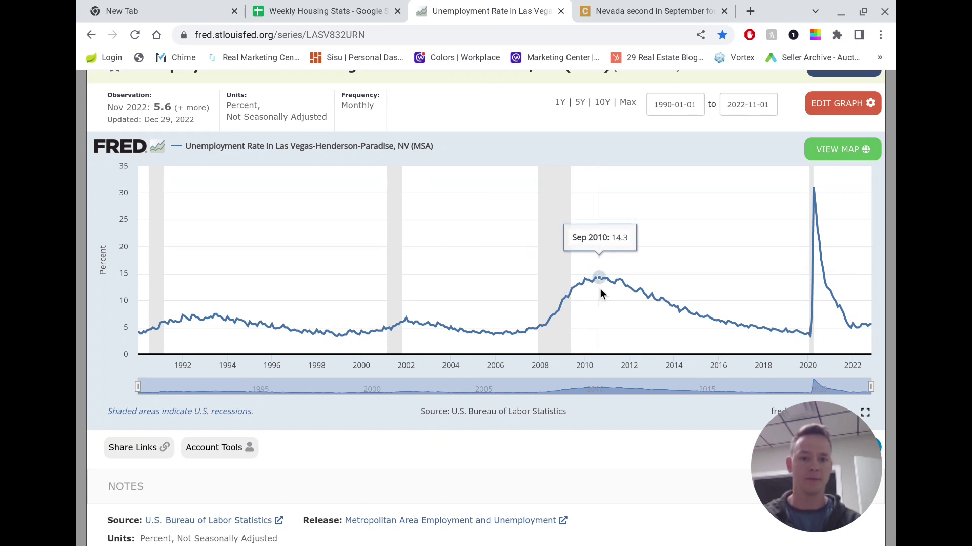
mouse_move(572, 292)
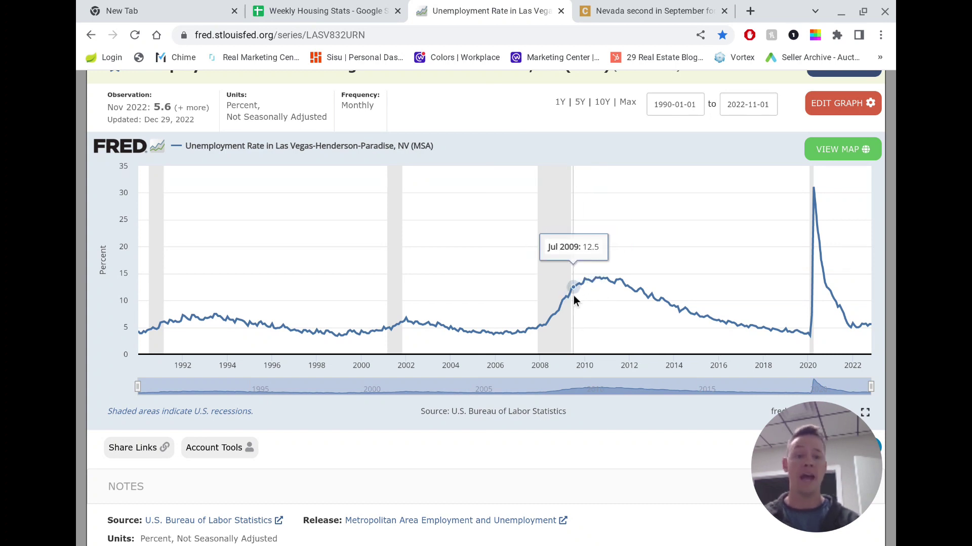
mouse_move(557, 310)
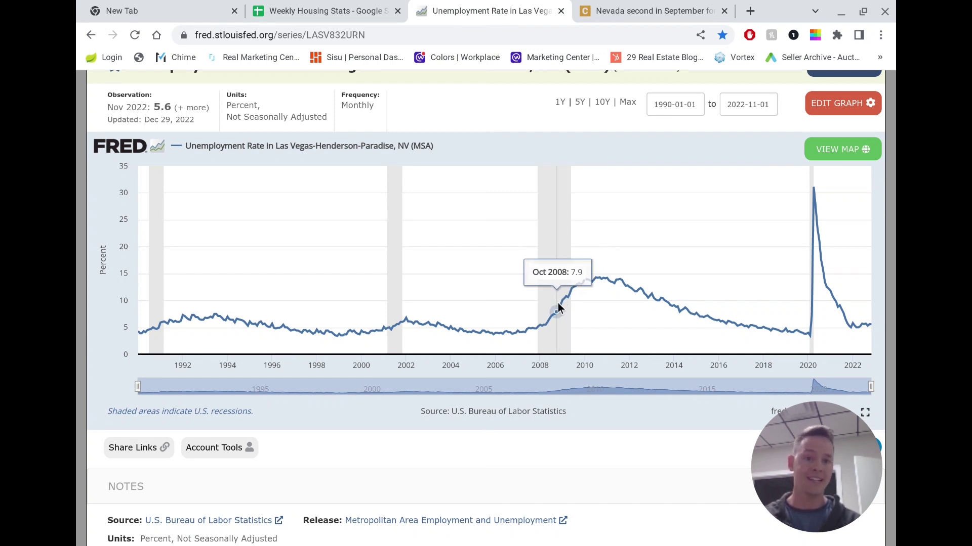
mouse_move(567, 298)
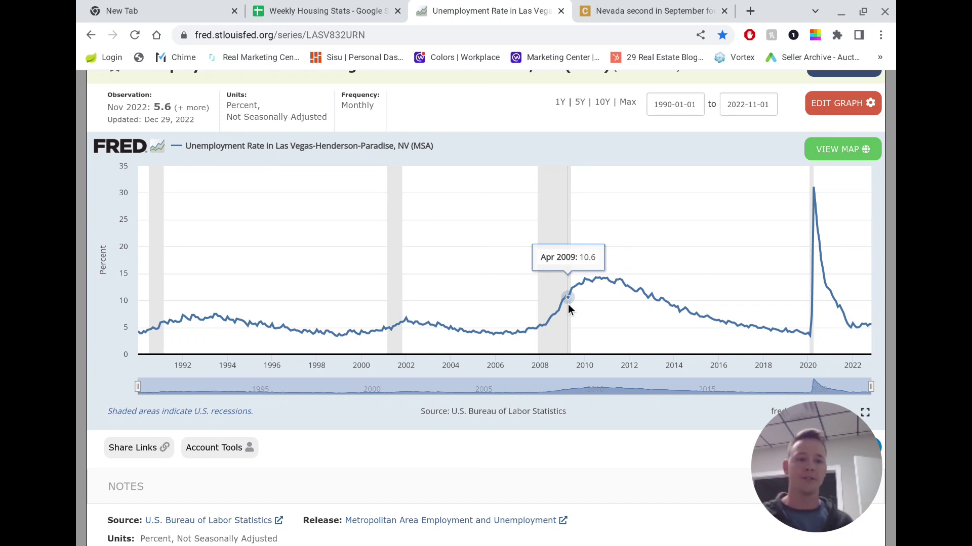
mouse_move(535, 240)
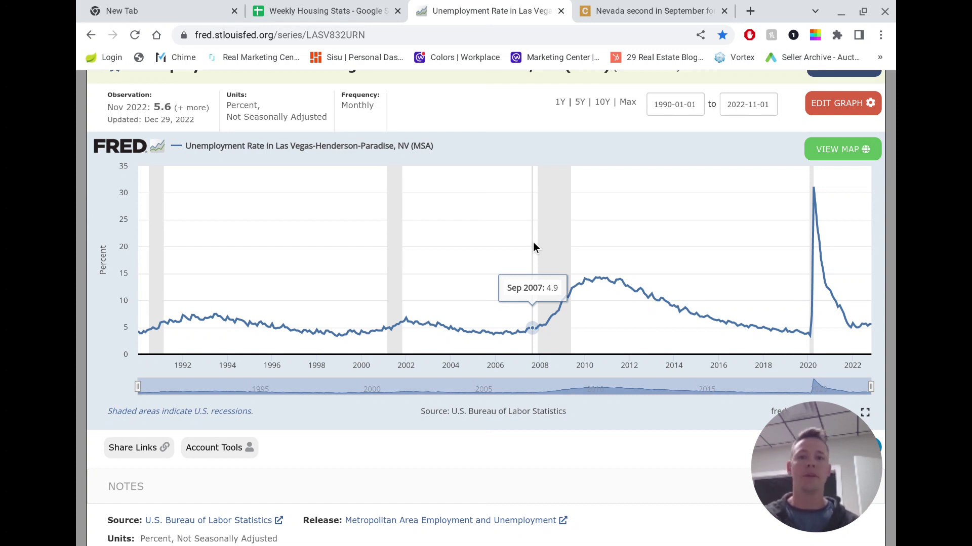
left_click(325, 11)
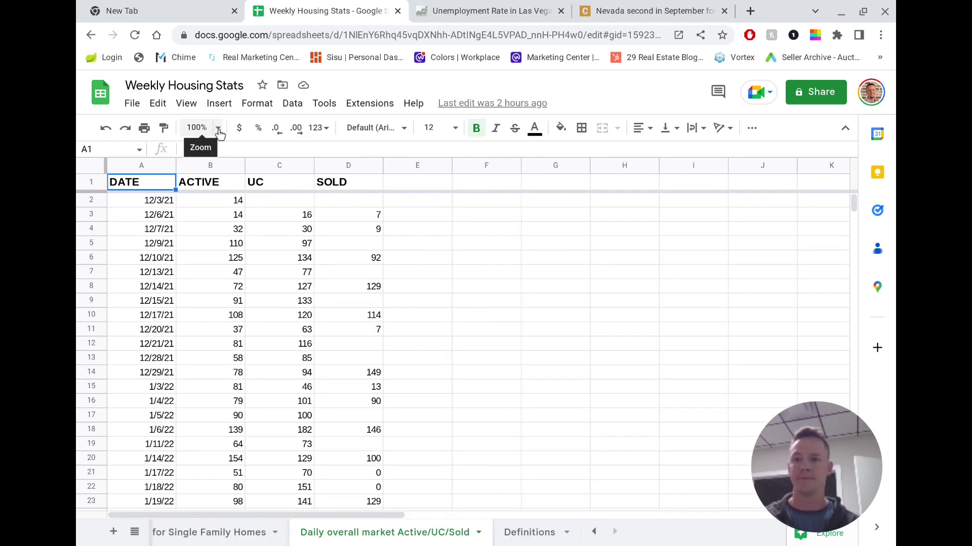
- Zoom to 50% to find the ACTIVE/UC/SOLD line chart, then set zoom to 75%
left_click(217, 127)
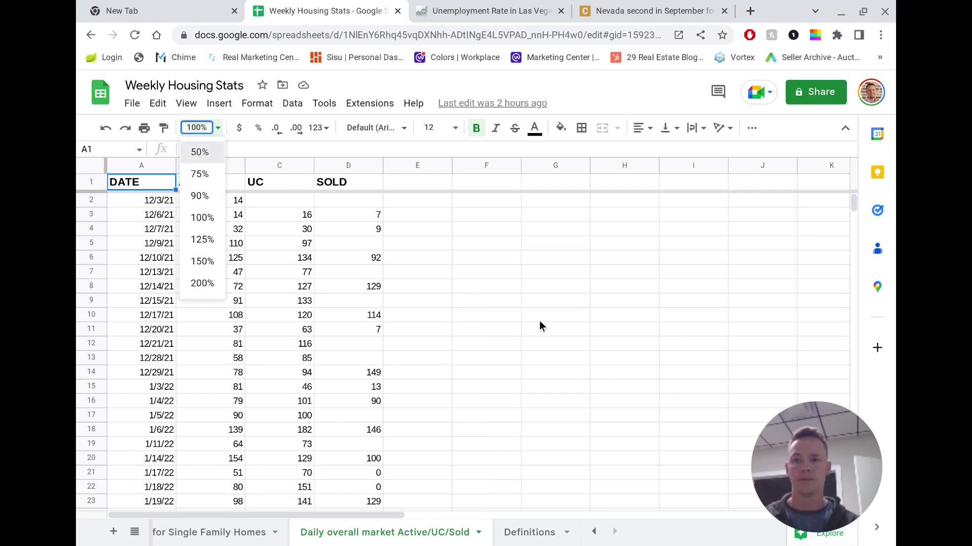
left_click(199, 152)
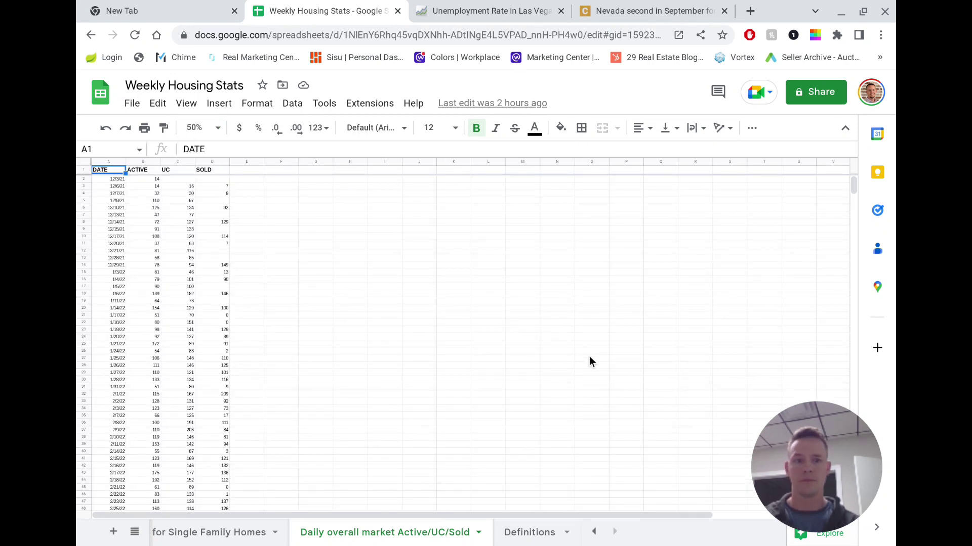
scroll("down", 3)
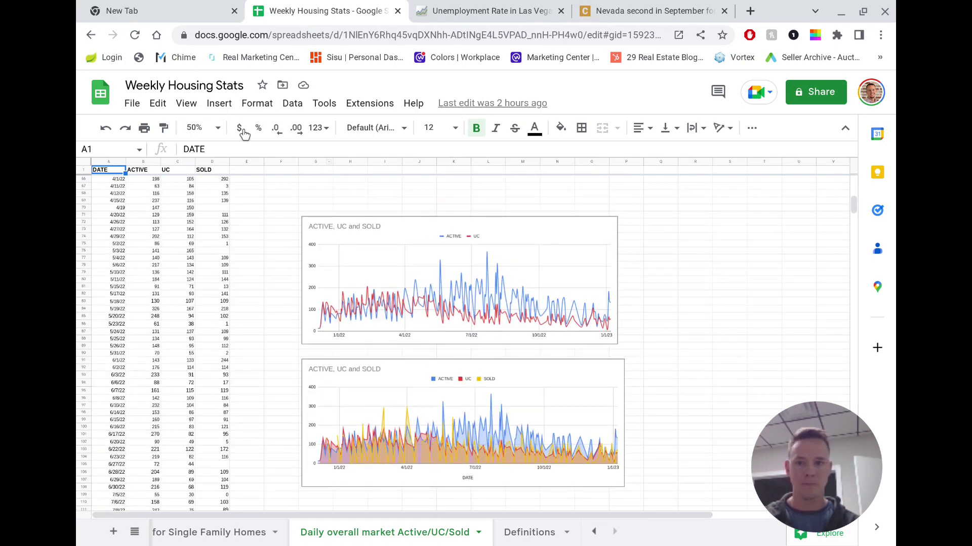
left_click(197, 127)
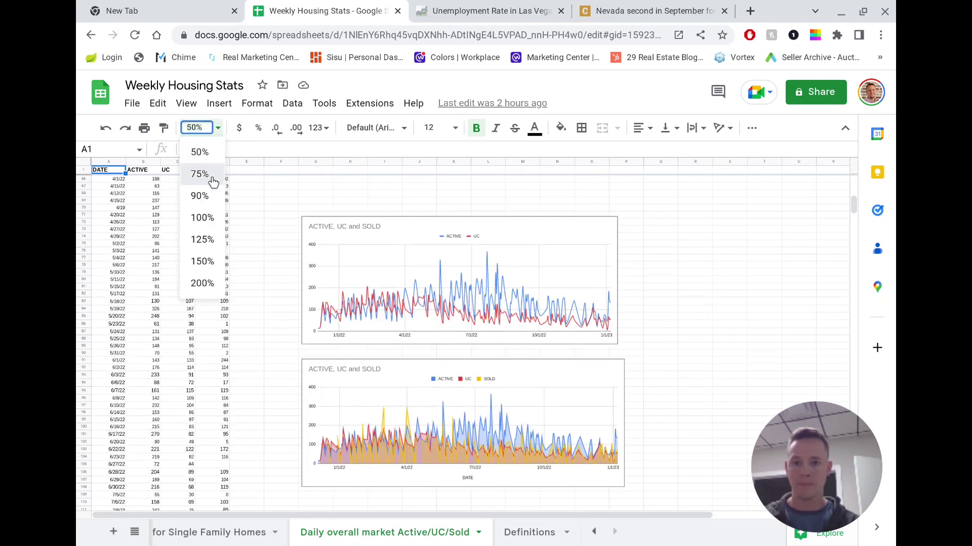
left_click(199, 174)
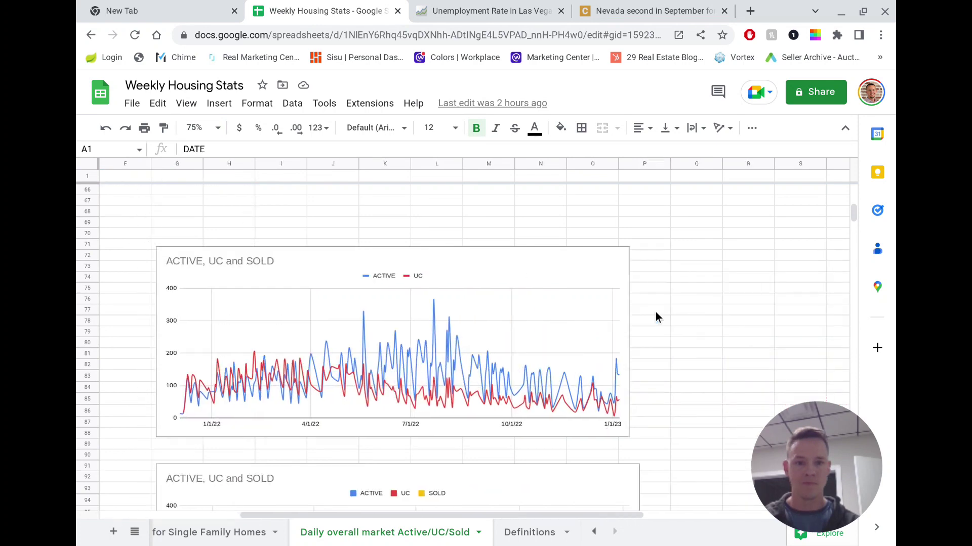
scroll("left", 3)
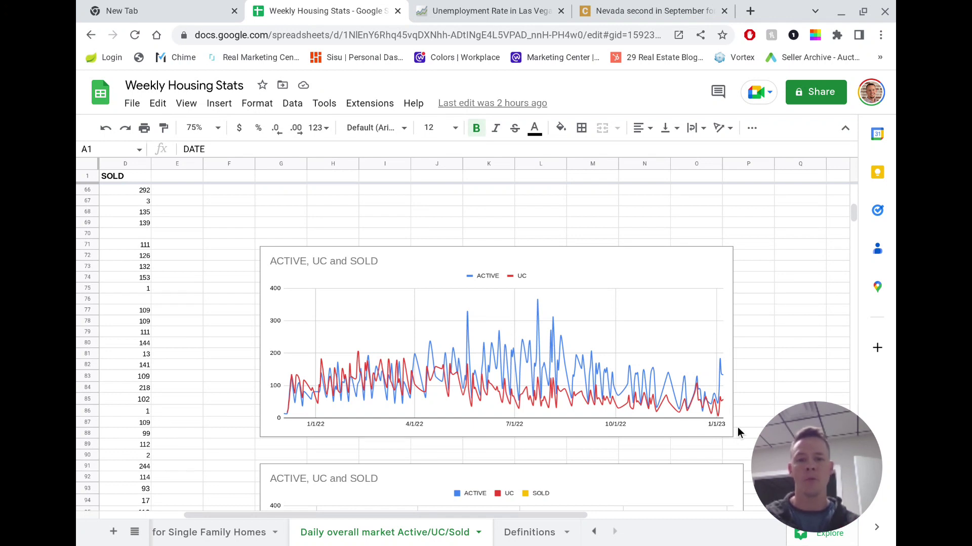
mouse_move(438, 394)
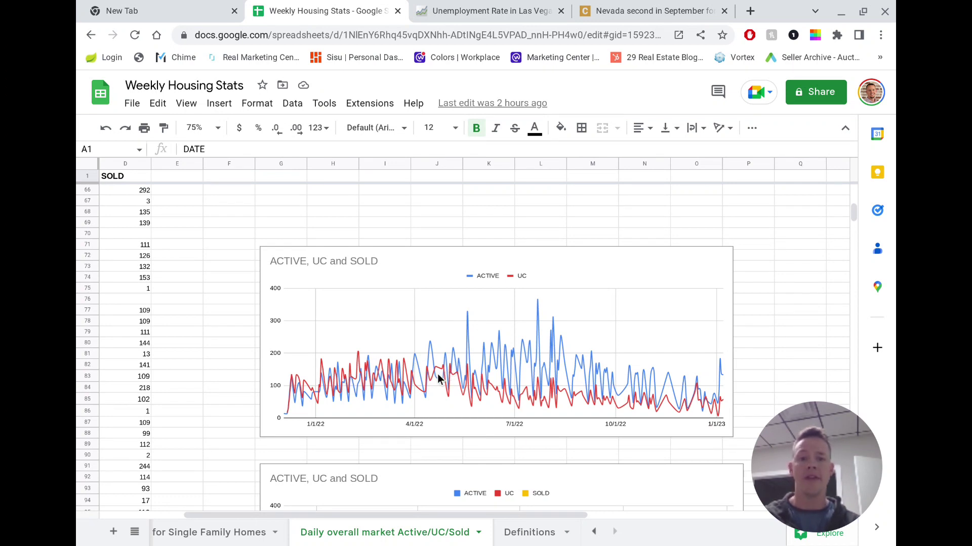
mouse_move(509, 358)
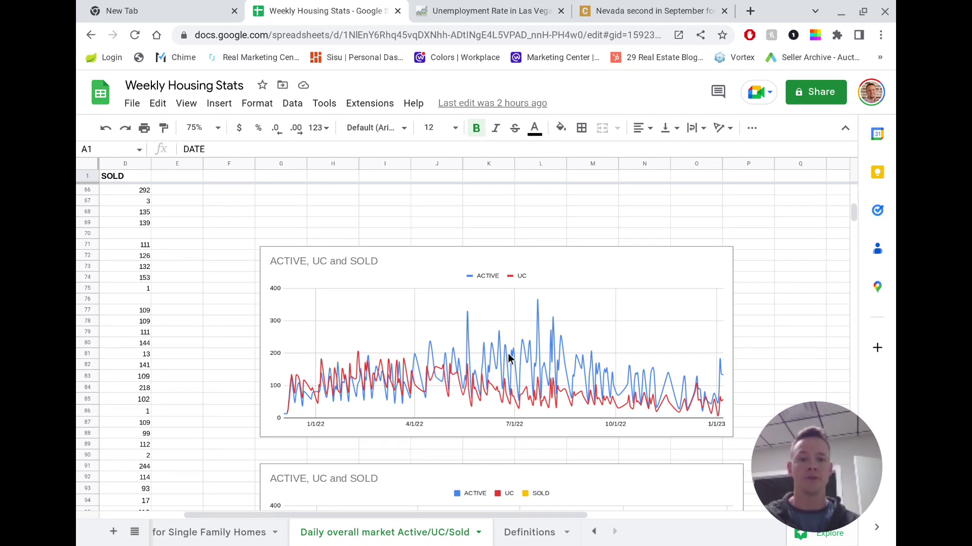
mouse_move(525, 361)
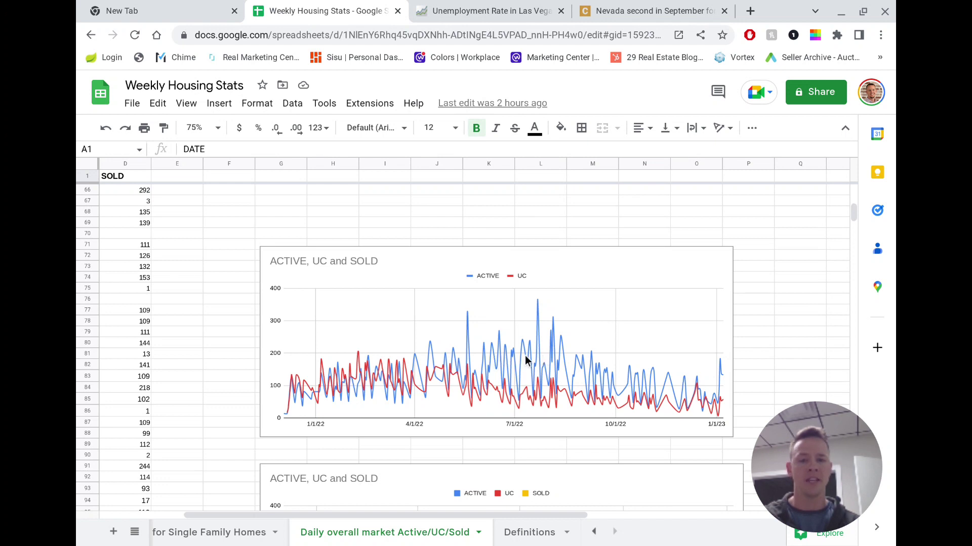
mouse_move(509, 367)
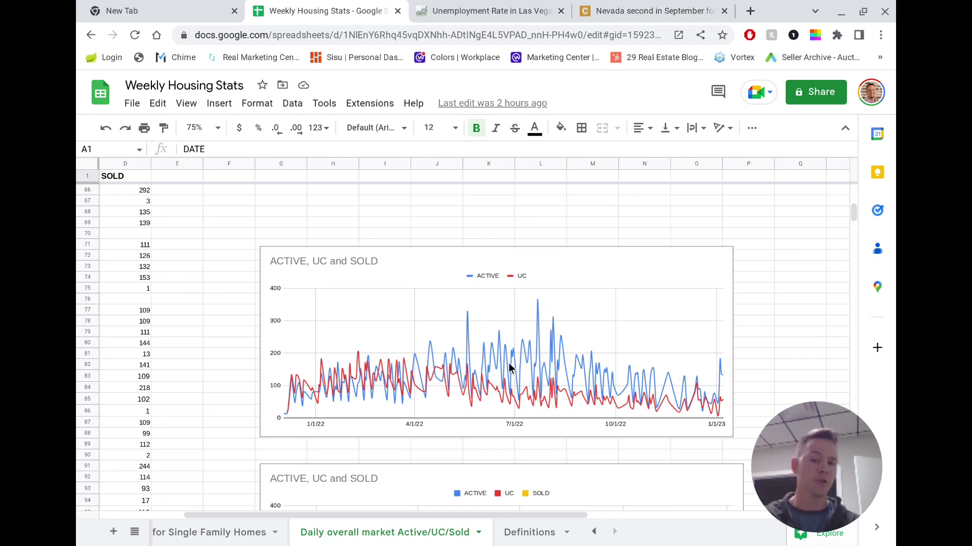
mouse_move(539, 359)
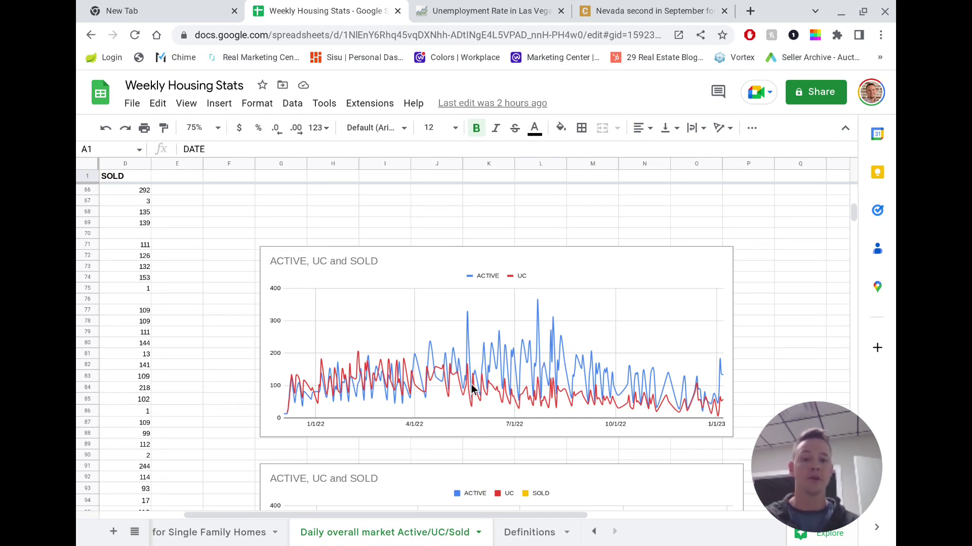
mouse_move(509, 397)
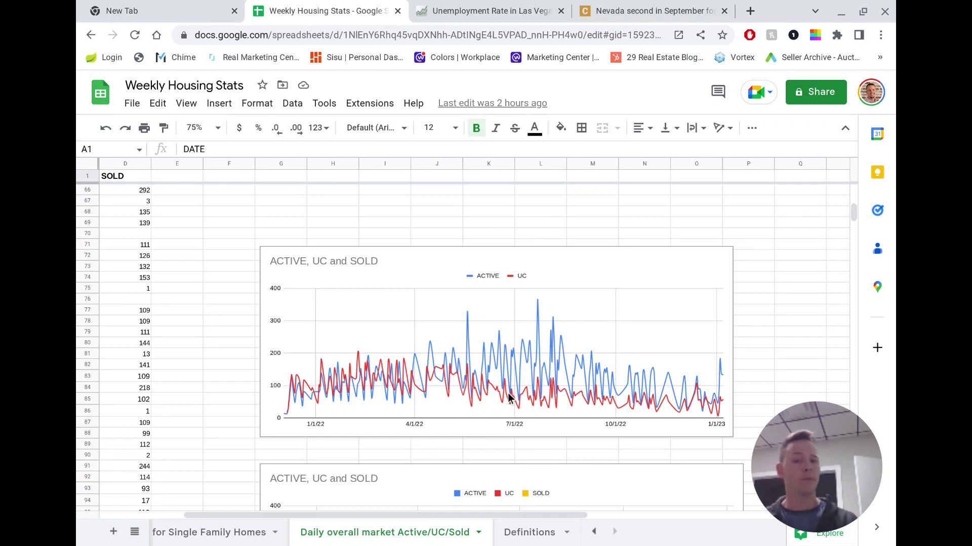
mouse_move(553, 402)
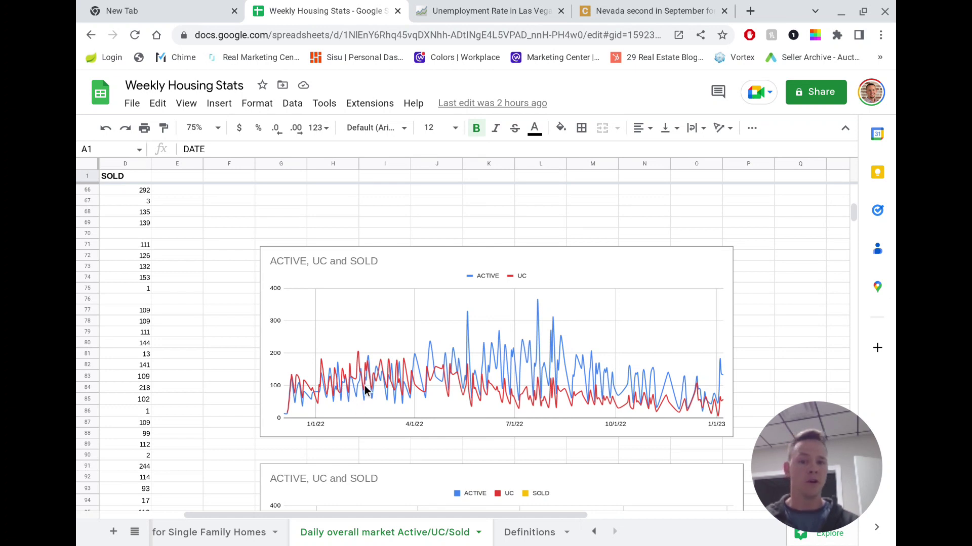
mouse_move(556, 341)
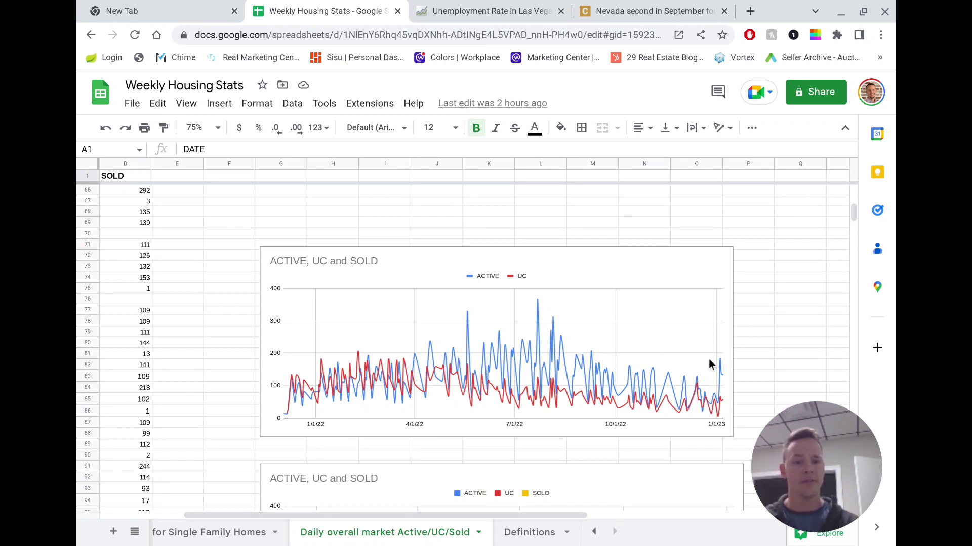
mouse_move(694, 394)
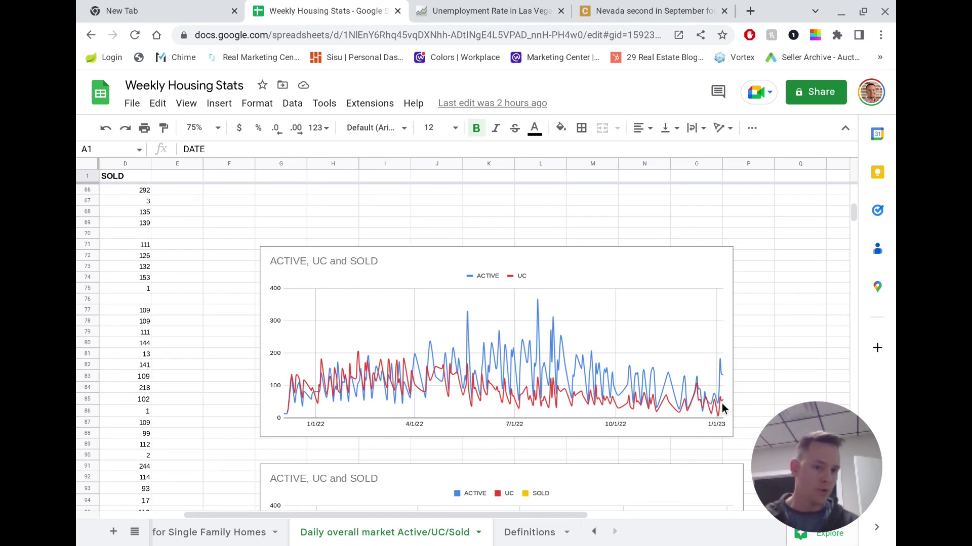
mouse_move(691, 402)
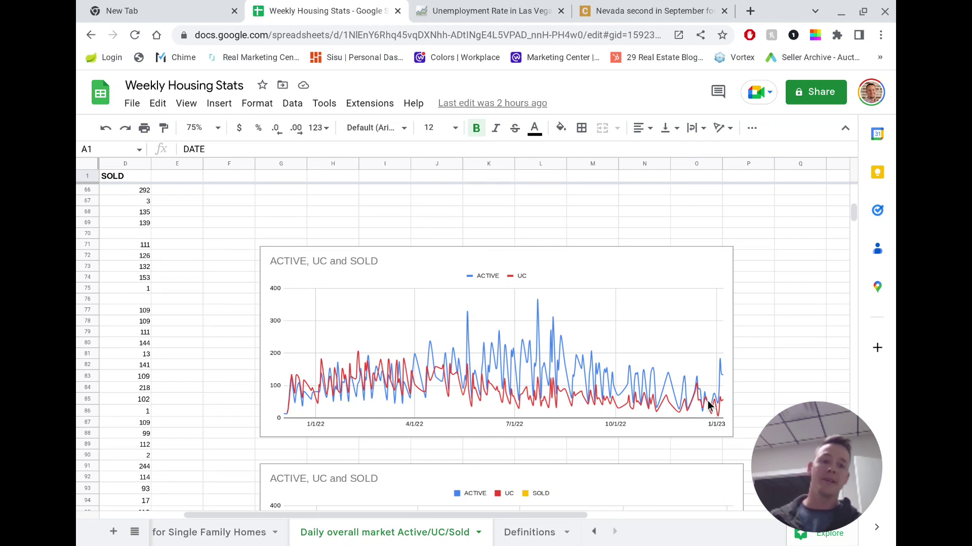
mouse_move(726, 407)
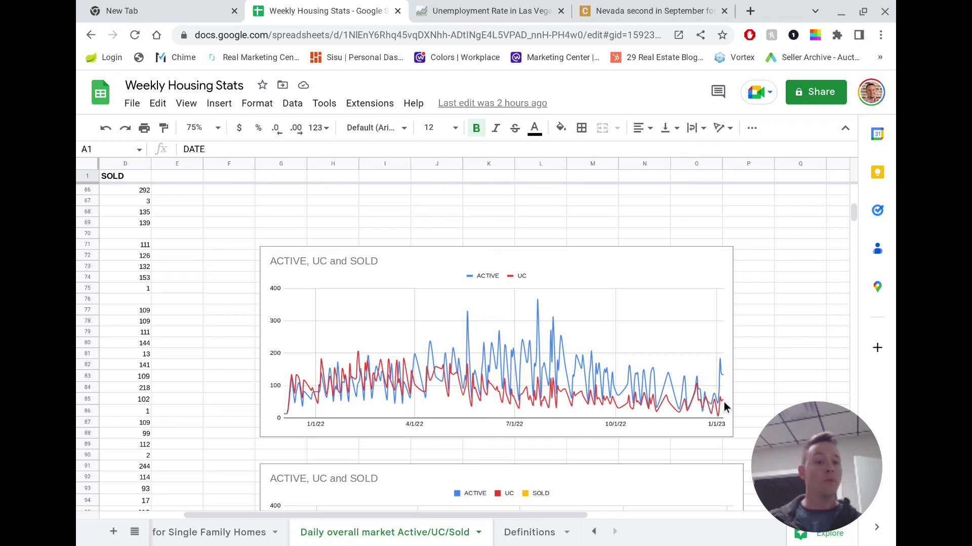
mouse_move(717, 412)
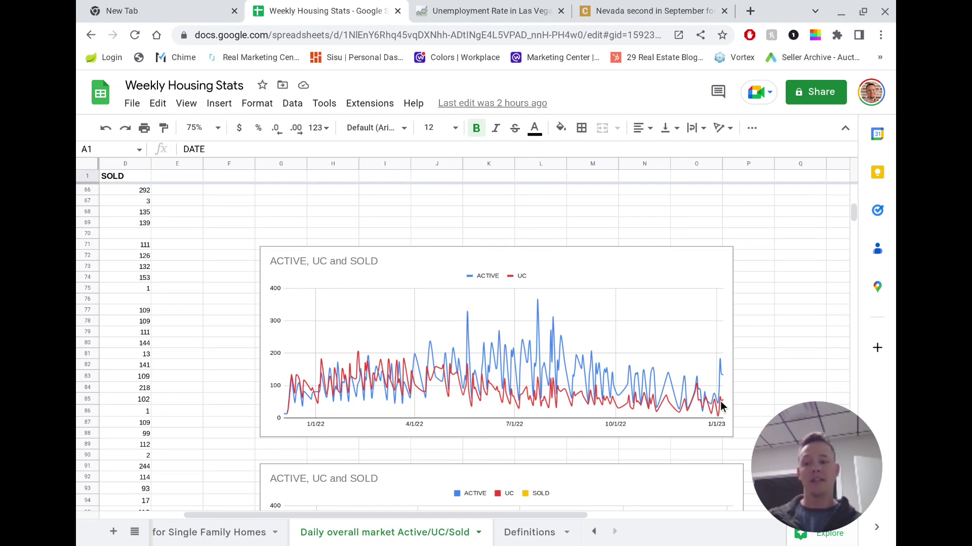
mouse_move(699, 398)
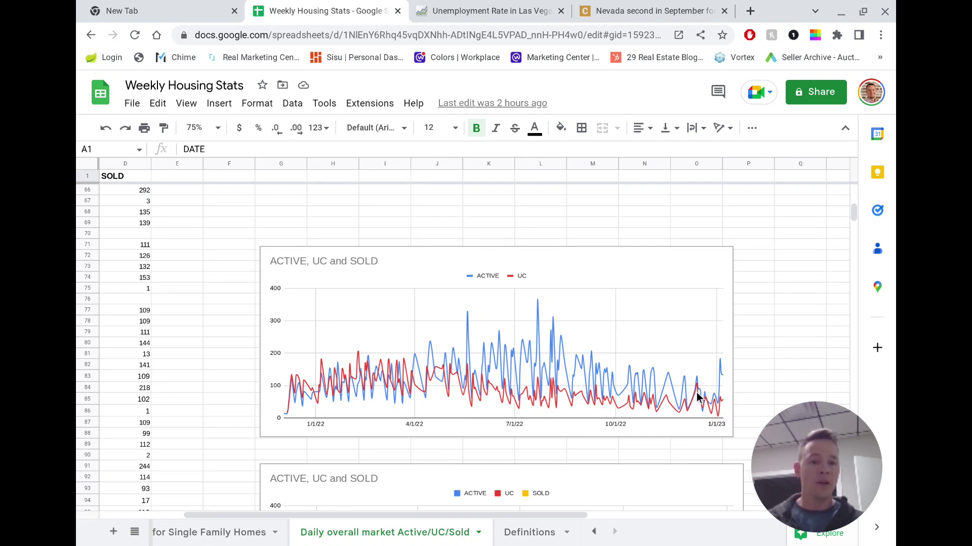